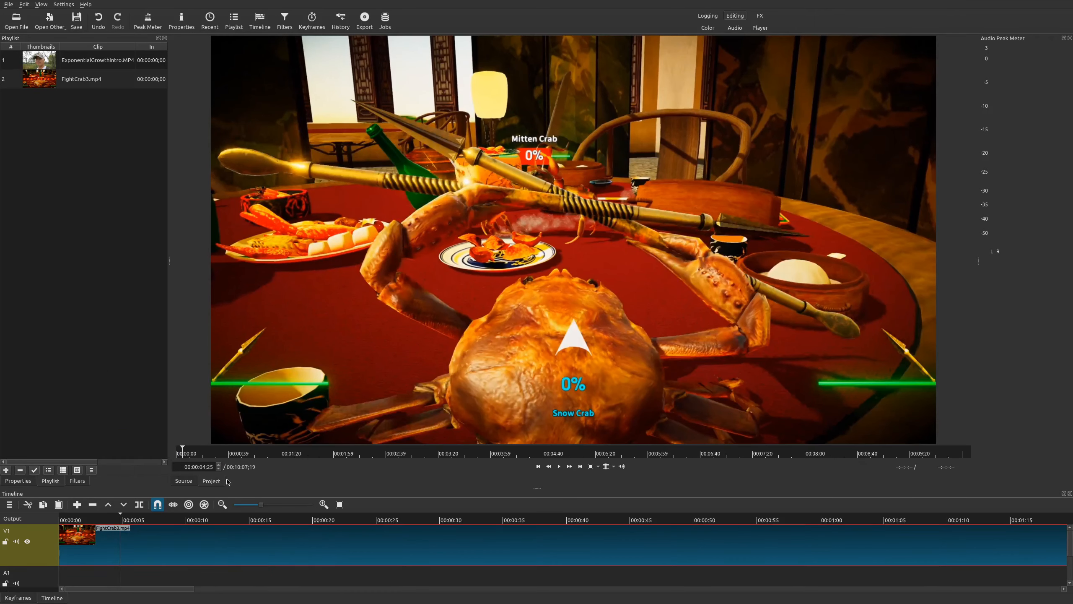
mouse_move(118, 485)
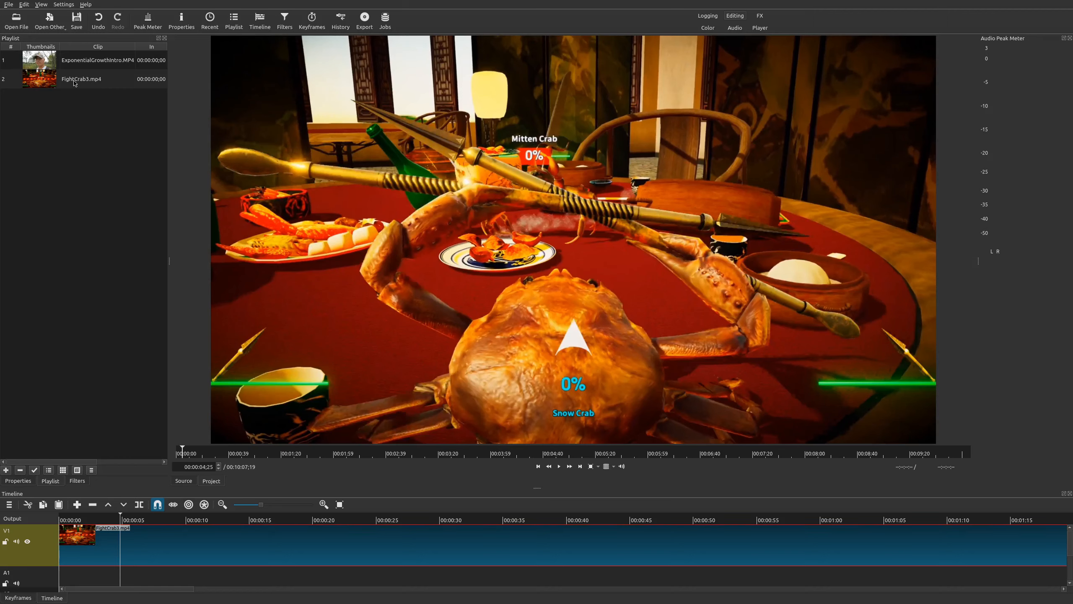
mouse_move(138, 543)
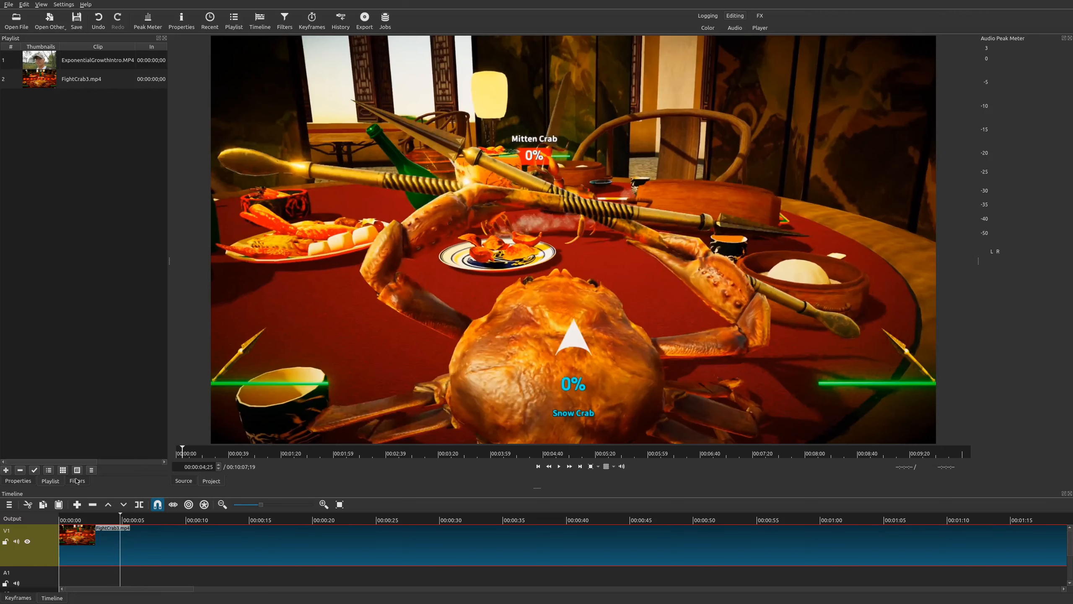
mouse_move(77, 469)
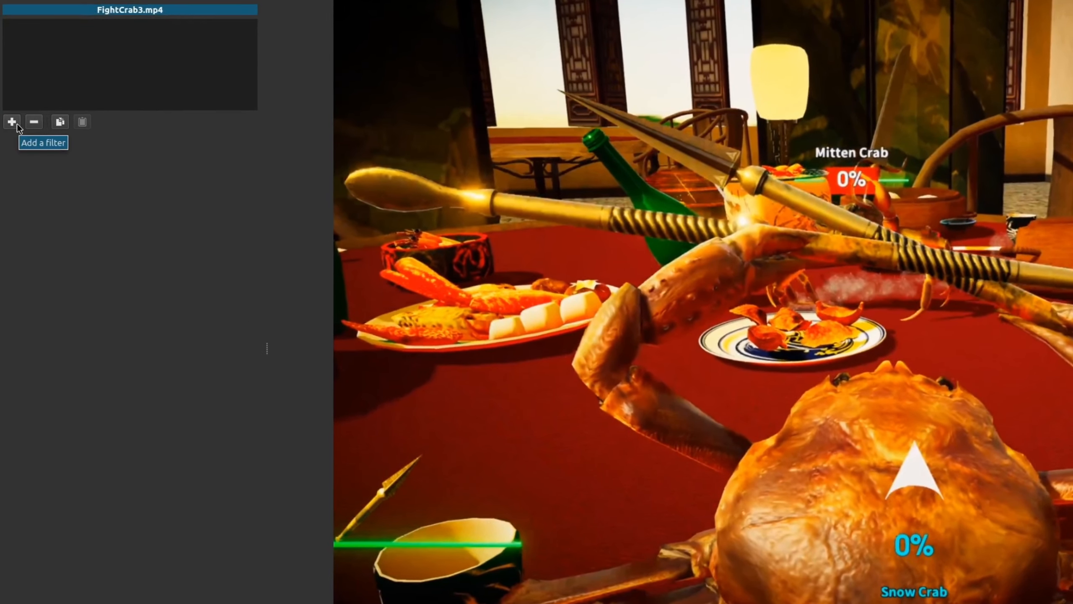
- Search the filter list for 'blur' to show Box, Exponential, Gaussian, Low Pass, Pad and Smart Blur
left_click(12, 121)
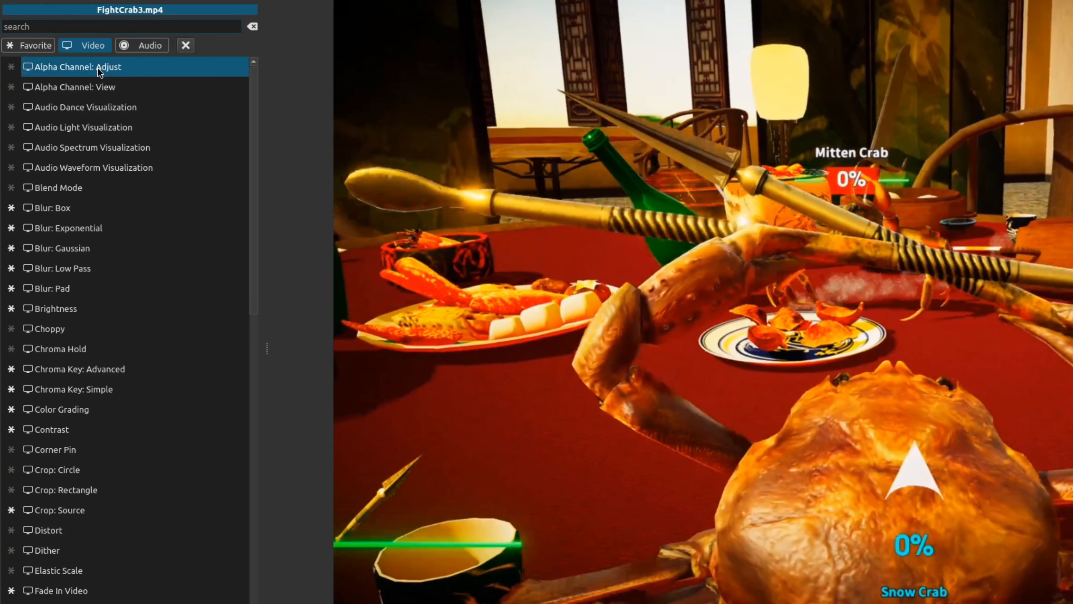
type("blur")
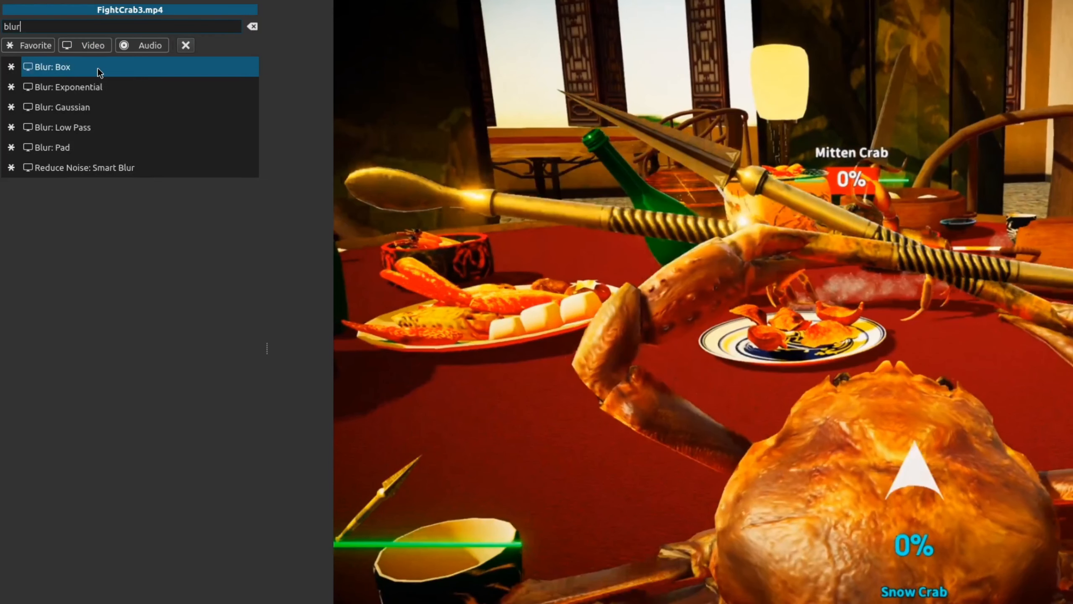
left_click(62, 127)
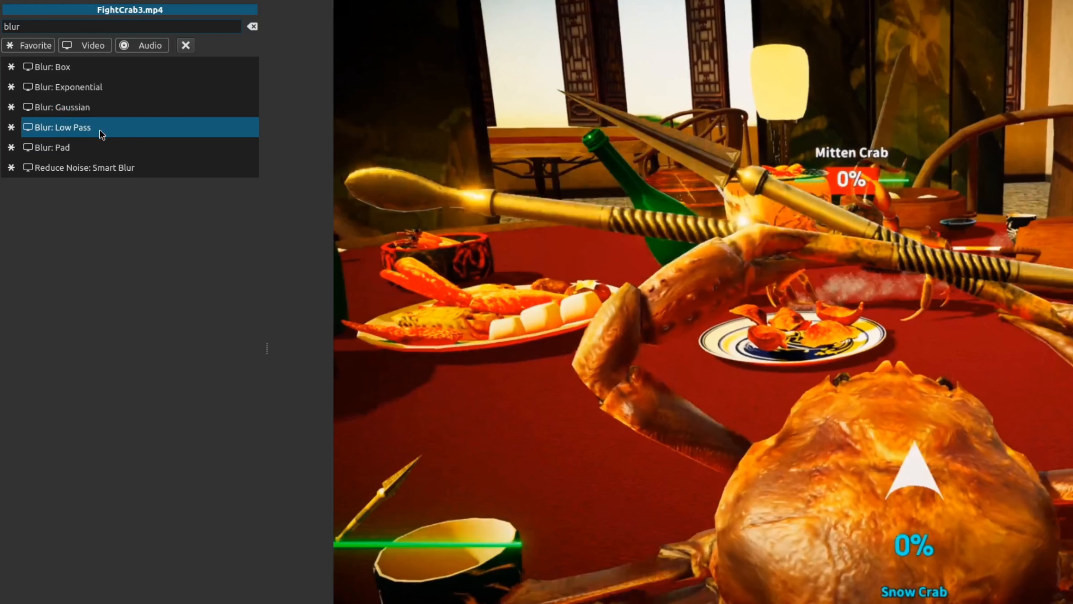
left_click(52, 67)
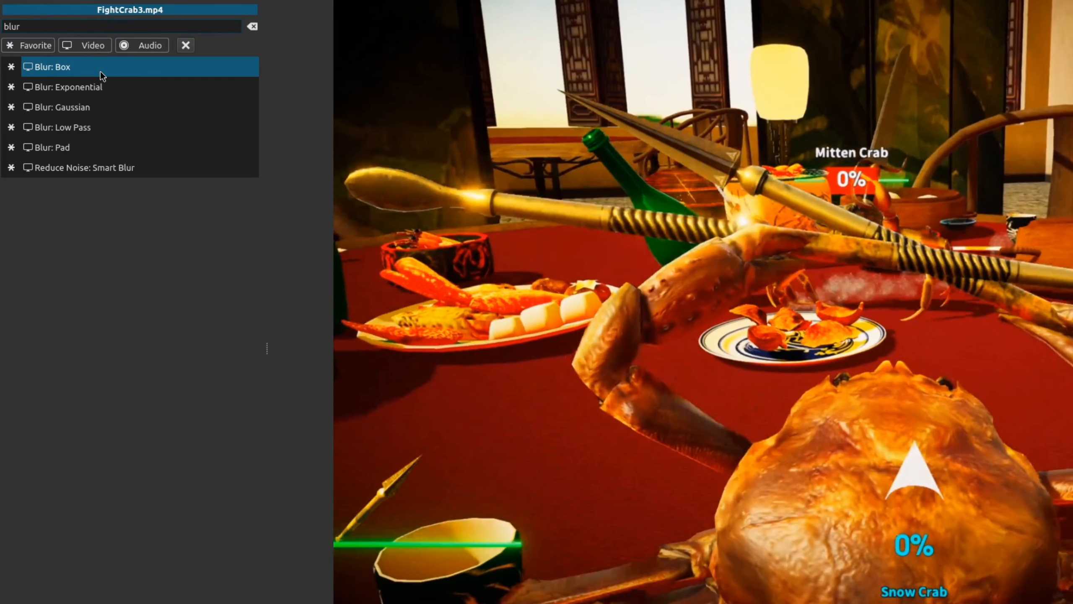
- Add Blur: Box, raise its height to 38 px and back to 17 px
double_click(56, 67)
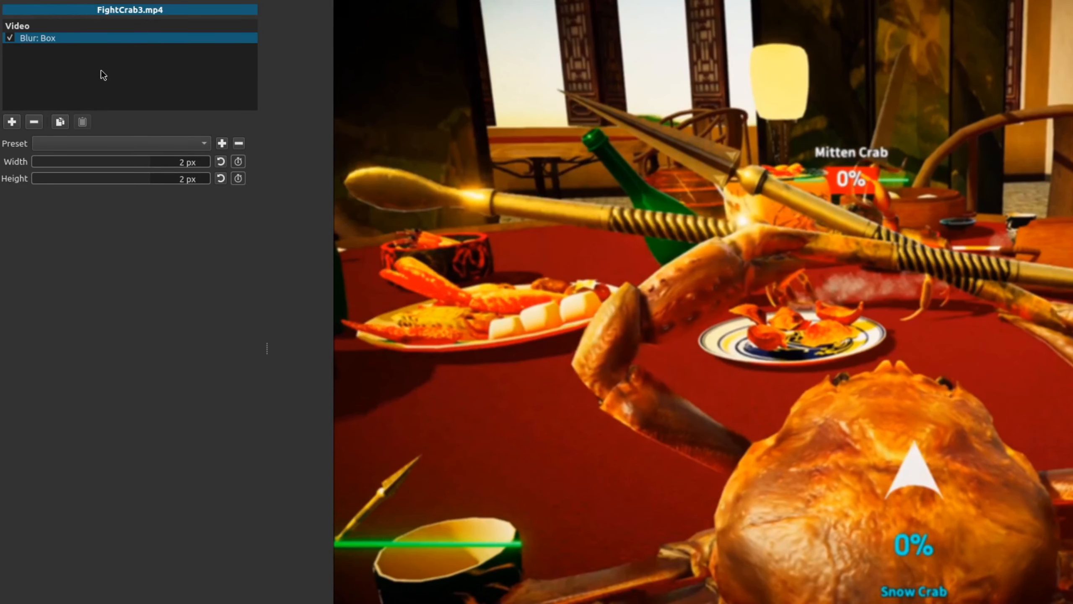
mouse_move(75, 167)
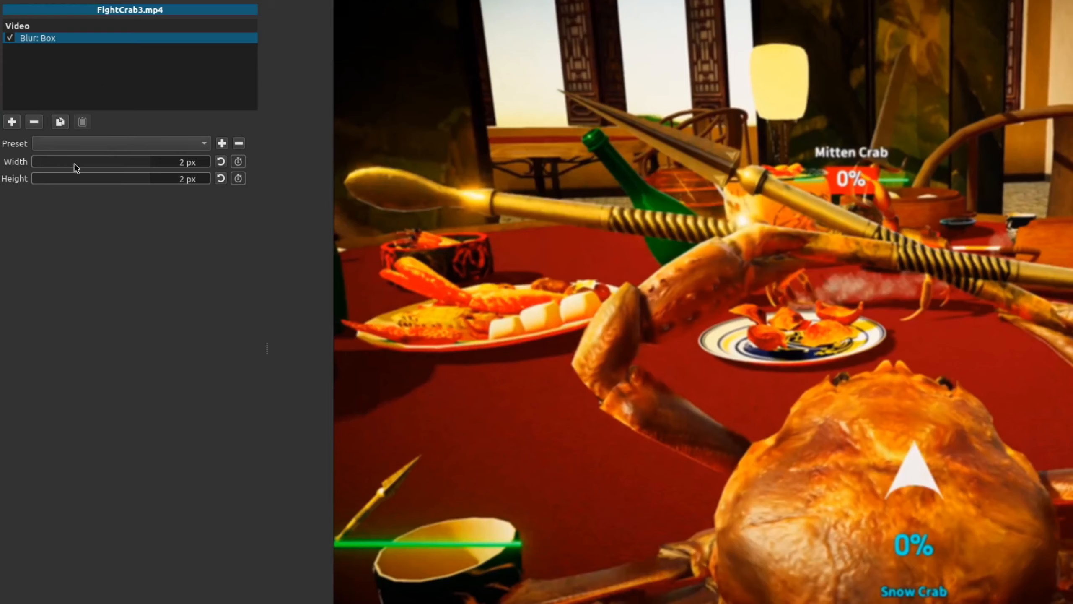
mouse_move(36, 167)
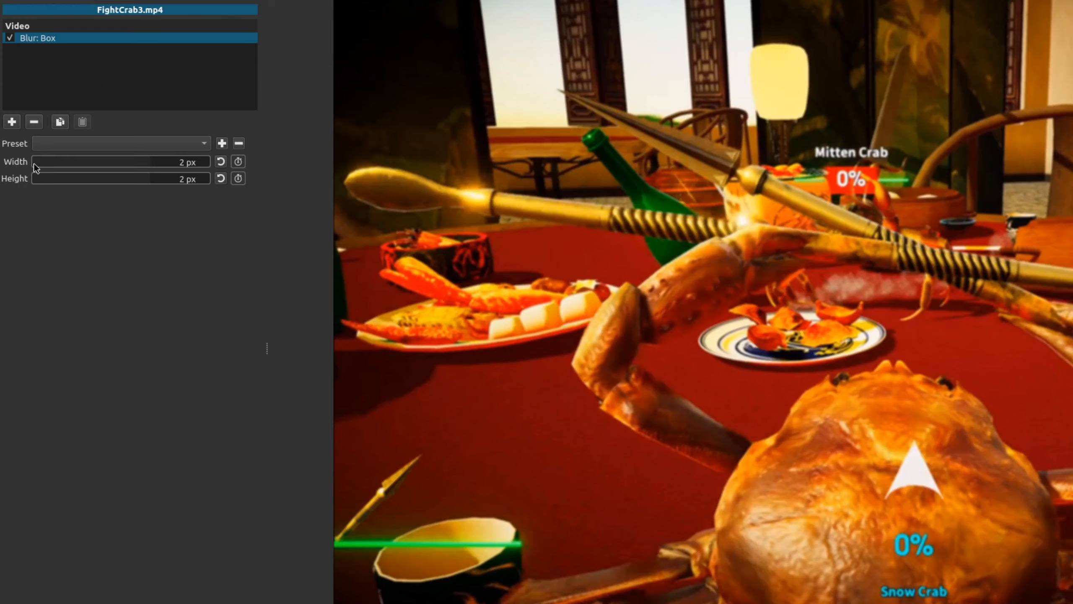
mouse_move(40, 188)
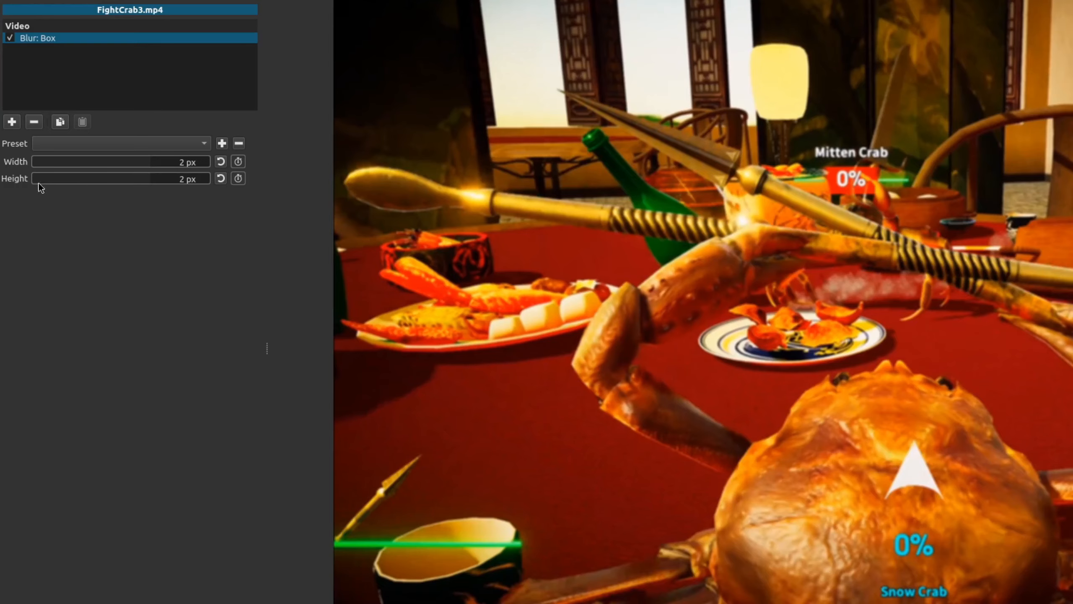
mouse_move(34, 162)
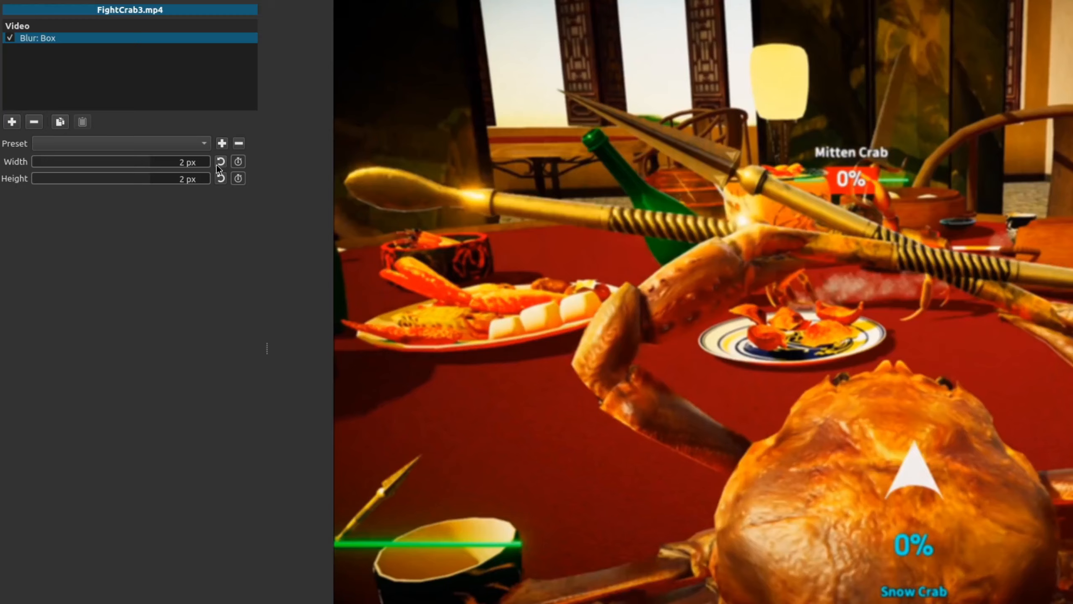
left_click_drag(38, 178, 88, 177)
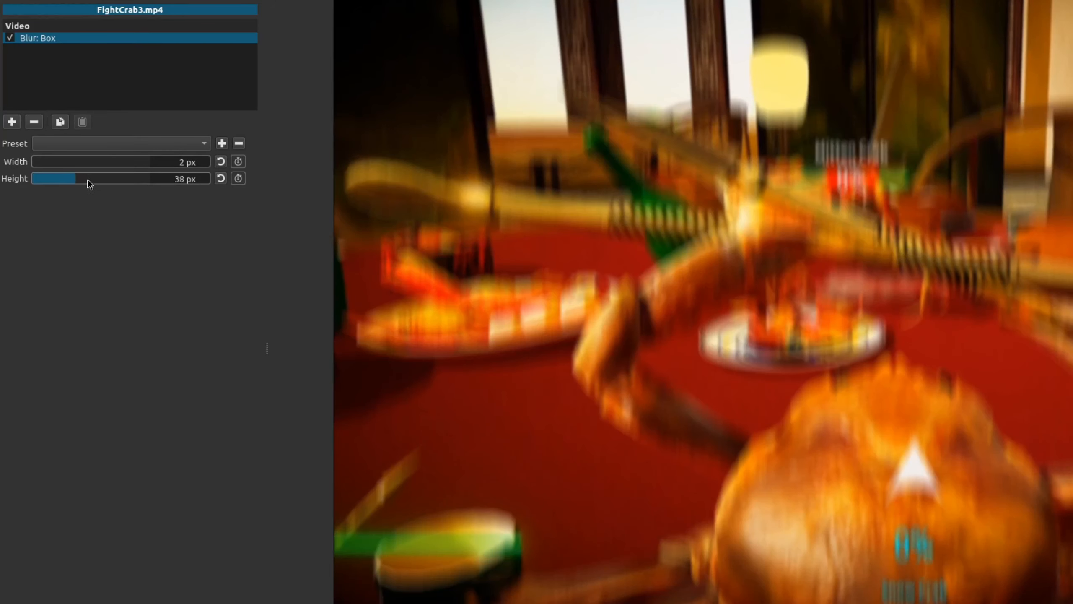
left_click_drag(68, 178, 41, 178)
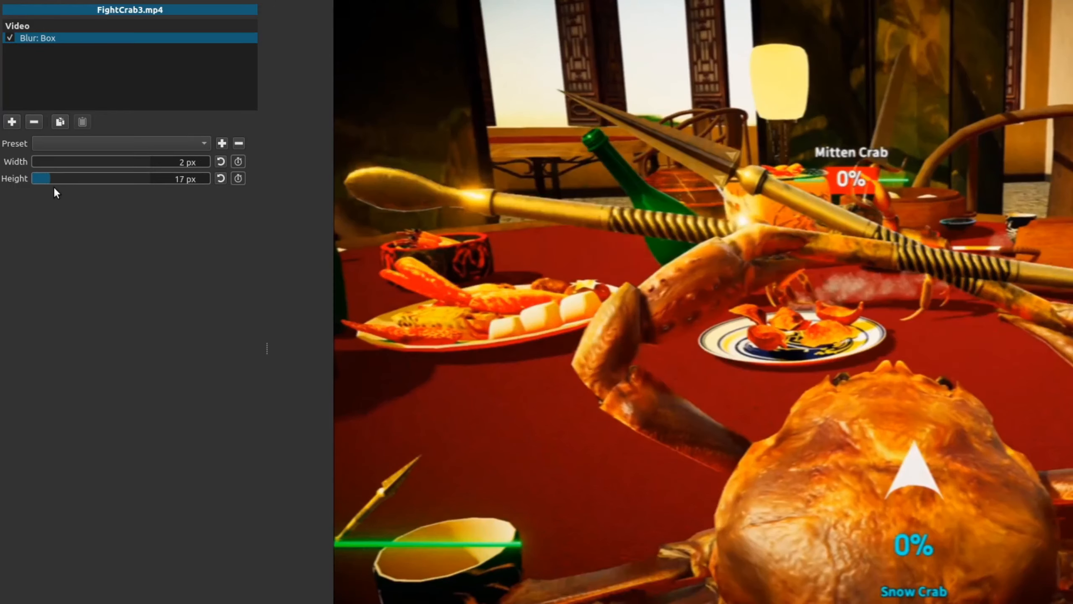
left_click(12, 122)
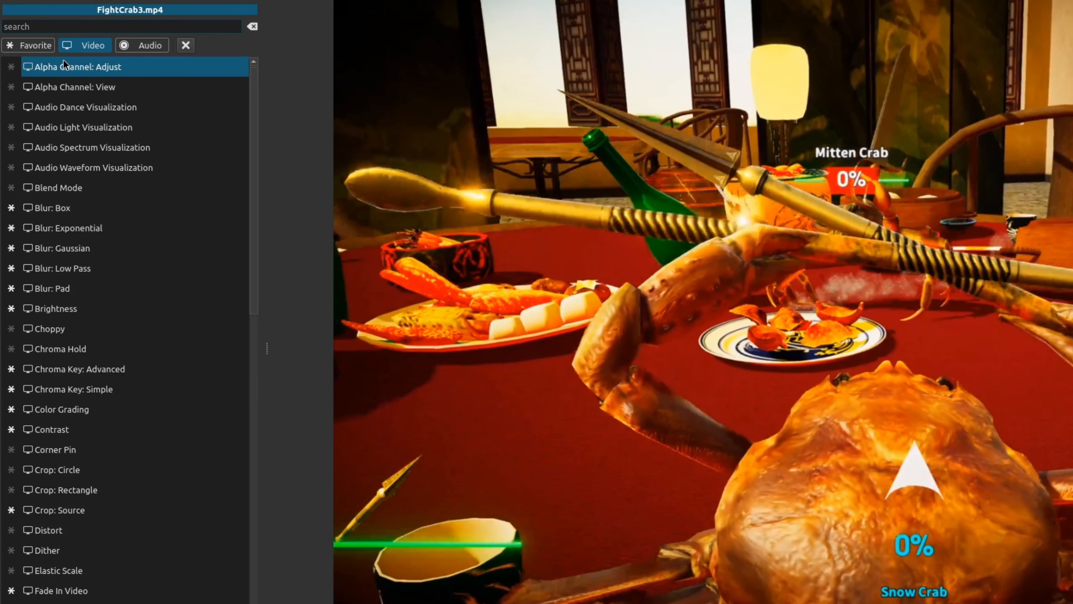
- Add Blur: Exponential from a 'blur' search and set its amount to 20
type("blur")
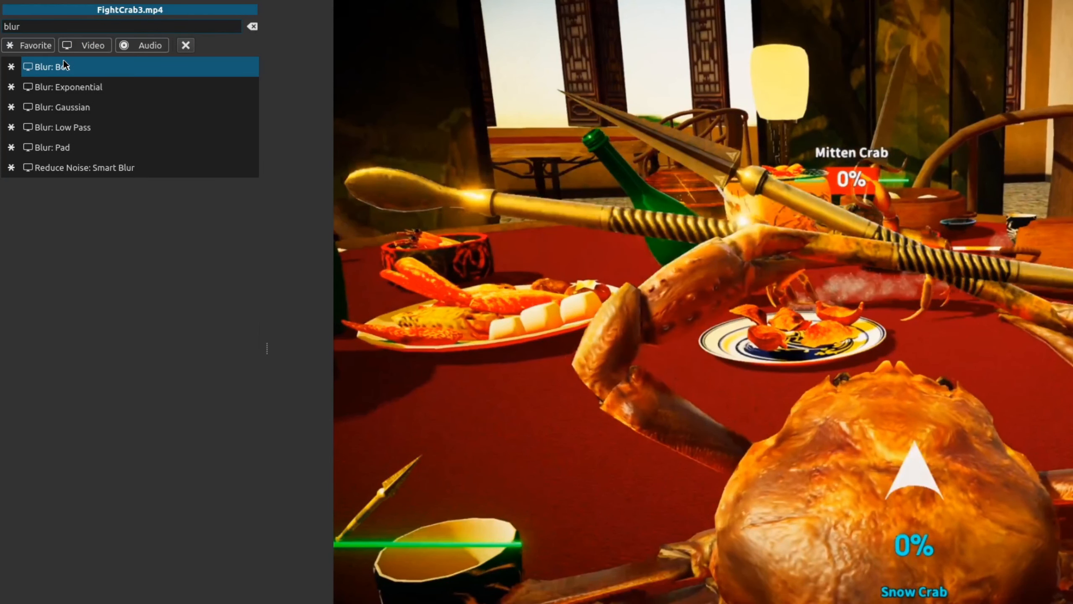
left_click(58, 87)
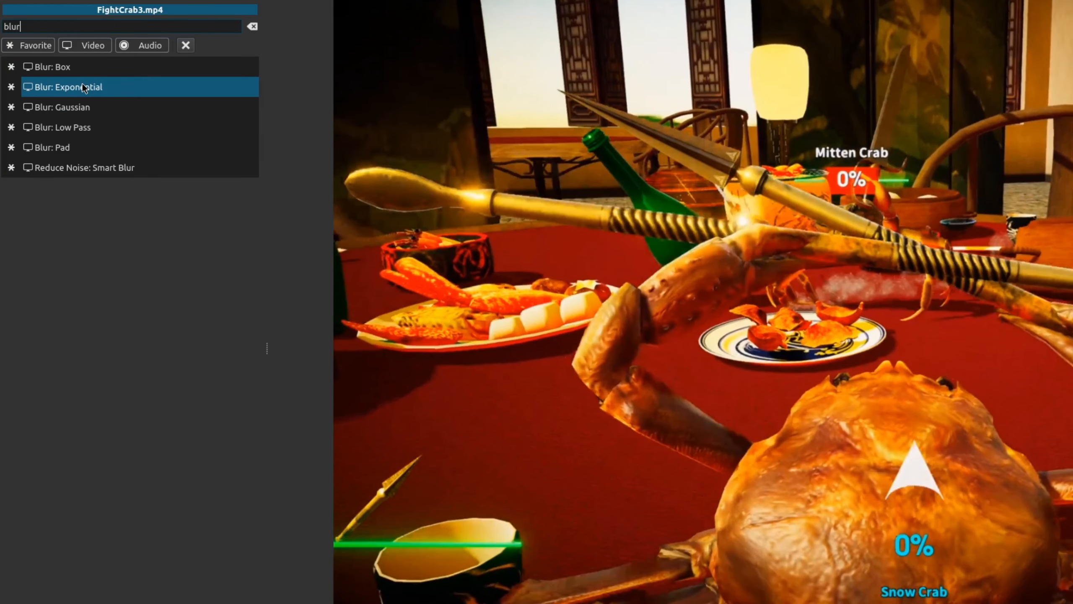
double_click(67, 87)
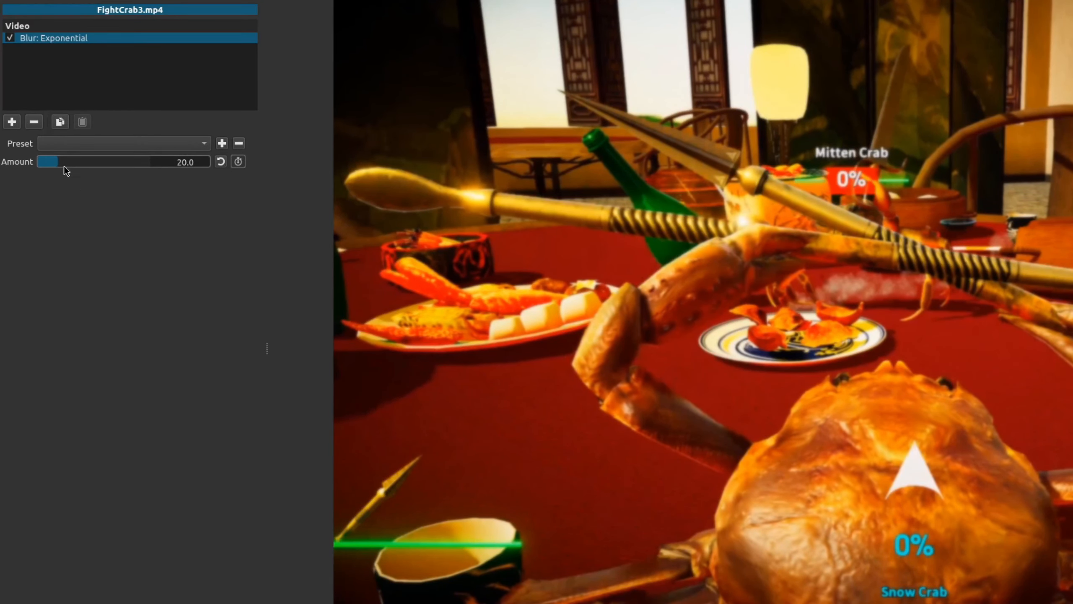
left_click_drag(47, 161, 92, 162)
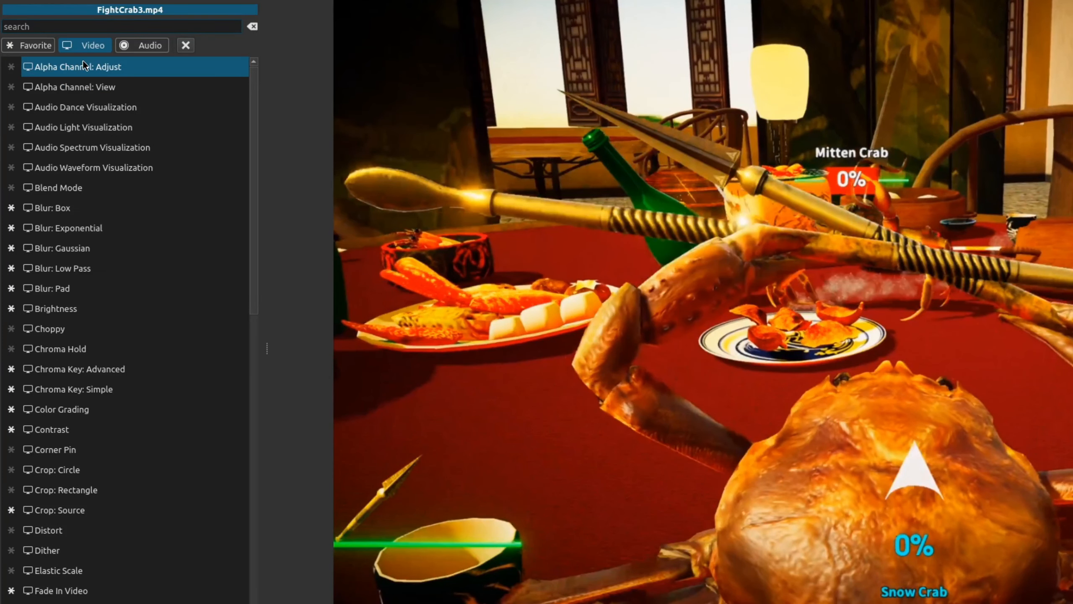
- Add Blur: Gaussian at amount 48.3, then remove it
type("blur")
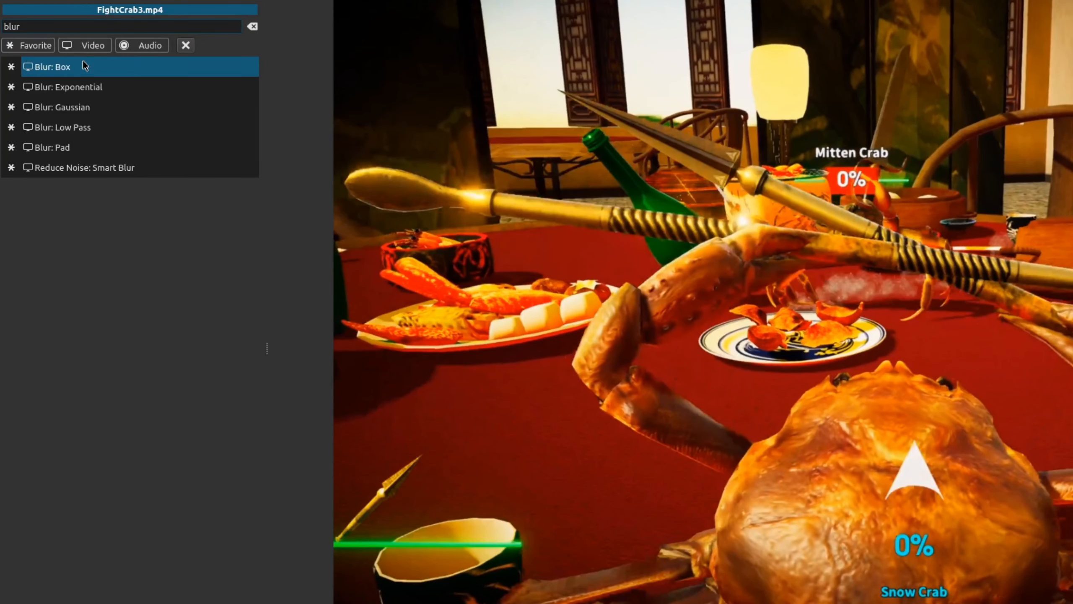
double_click(61, 107)
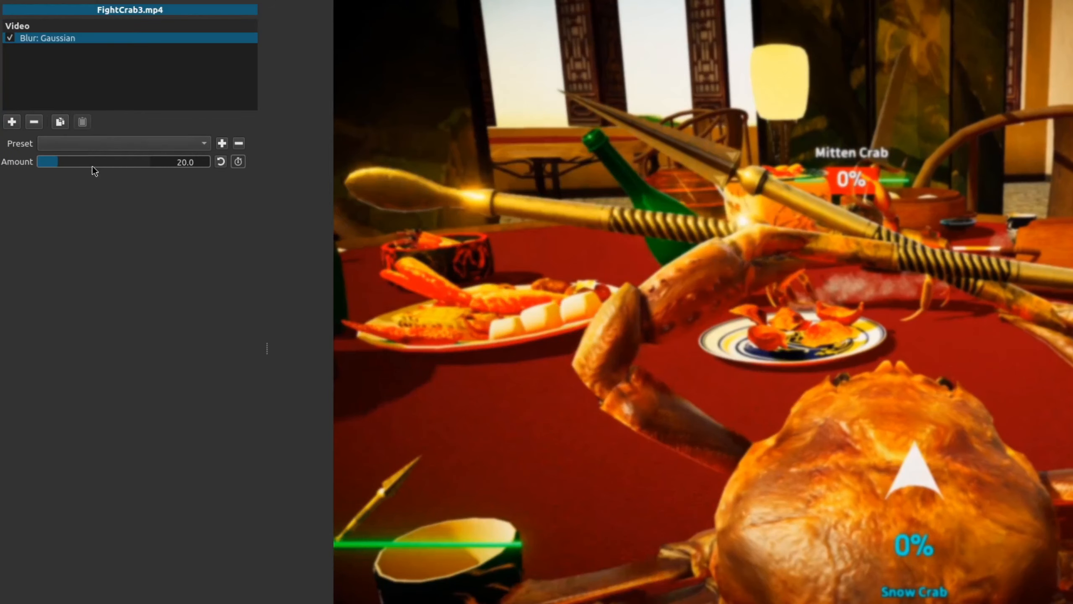
left_click_drag(55, 161, 91, 161)
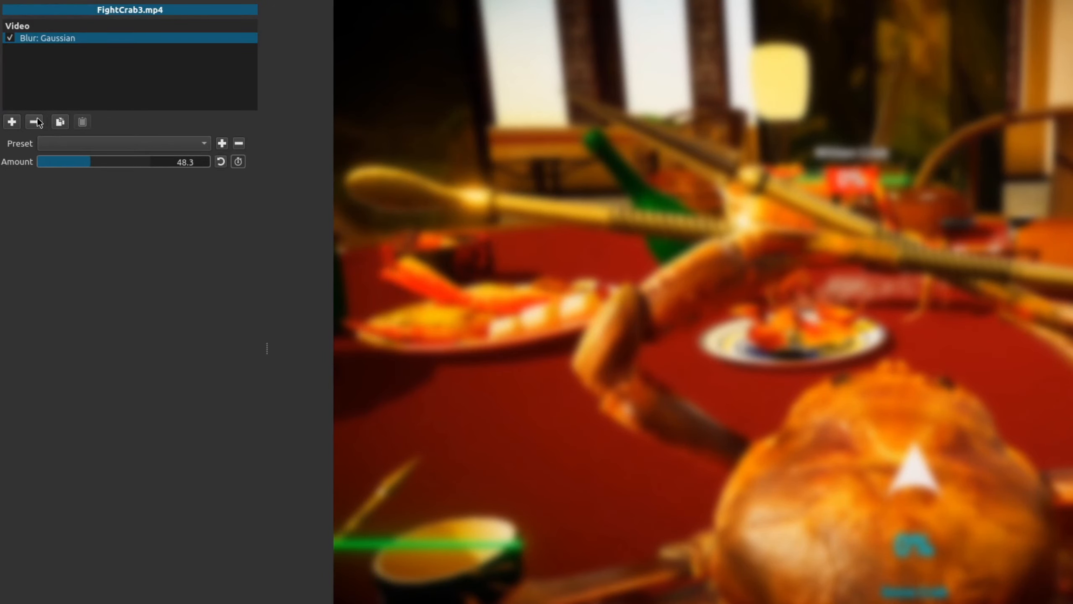
left_click(12, 122)
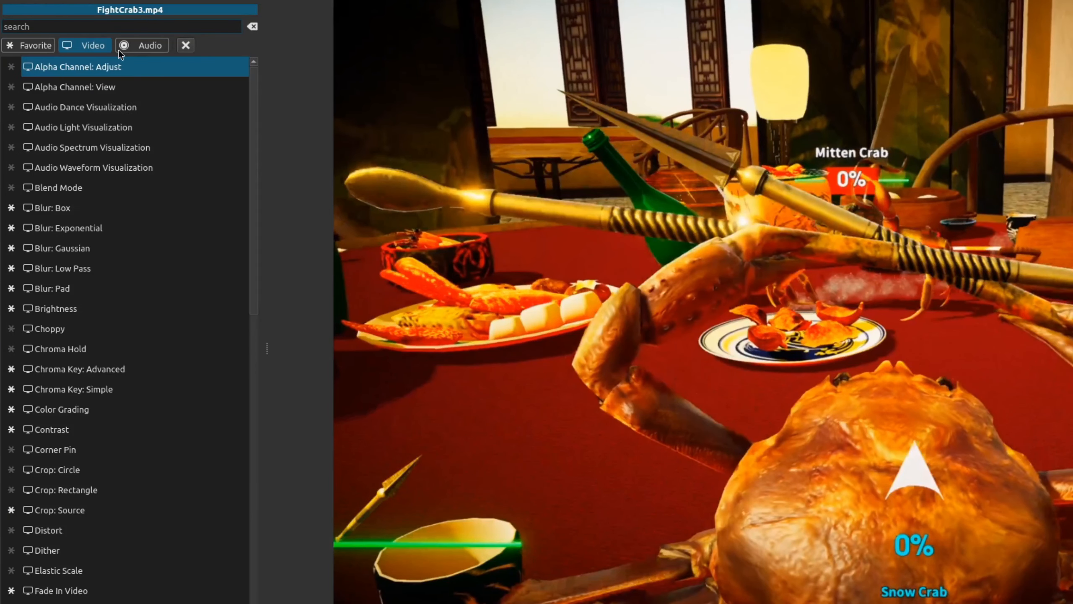
- Try Blur: Low Pass at amounts 61.6, 40.1 and 43.0, then remove it
type("blur")
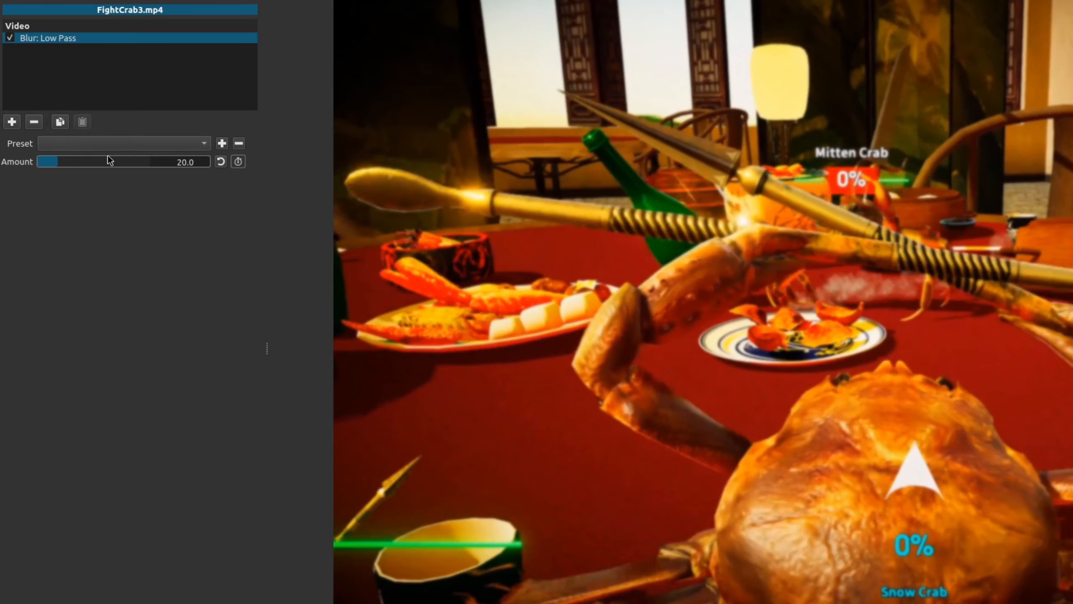
left_click_drag(68, 161, 108, 161)
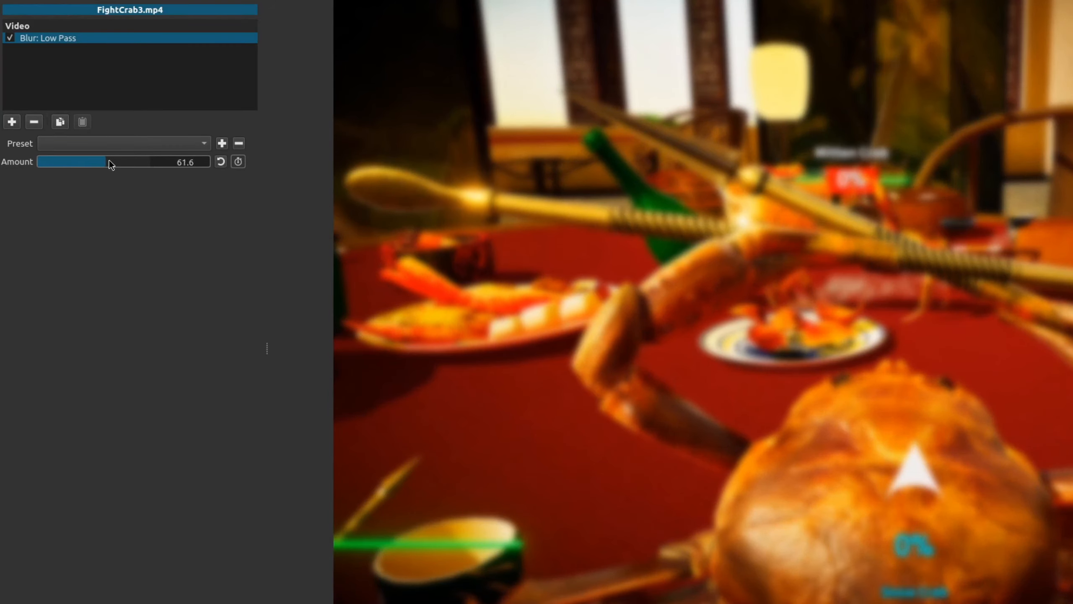
left_click_drag(106, 162, 82, 161)
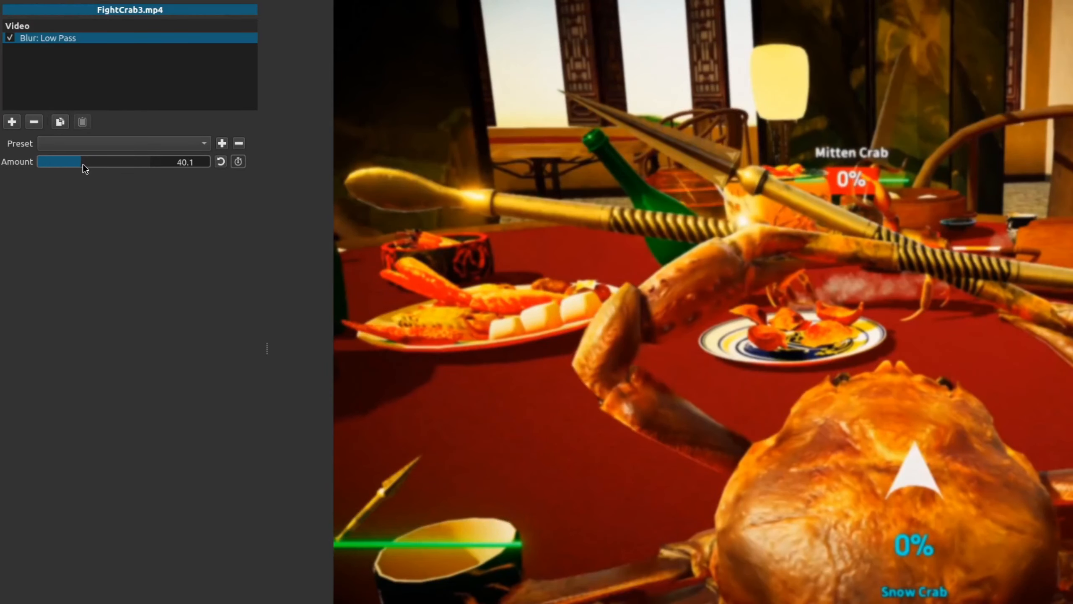
left_click_drag(79, 162, 88, 161)
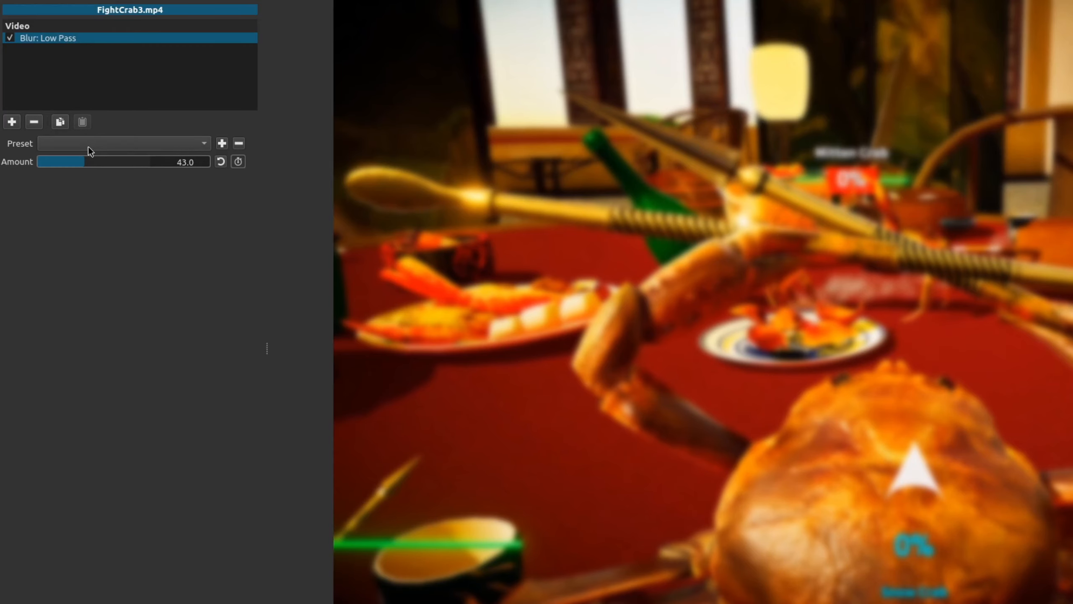
left_click(34, 122)
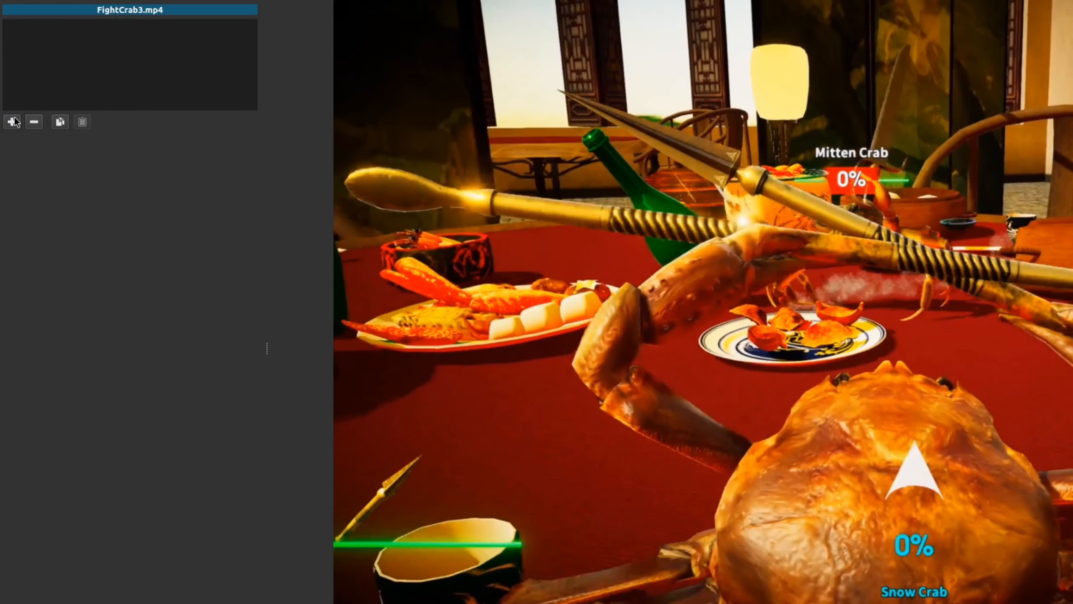
- Add Reduce Noise: Smart Blur with radius 3.4, strength 1.0 and threshold 28
type("blur")
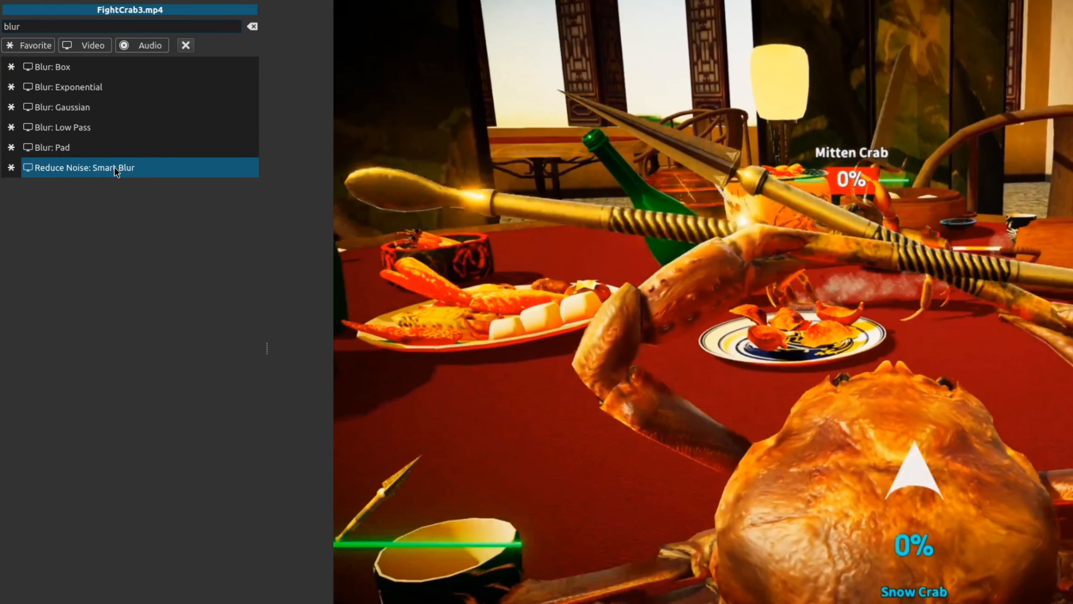
double_click(114, 168)
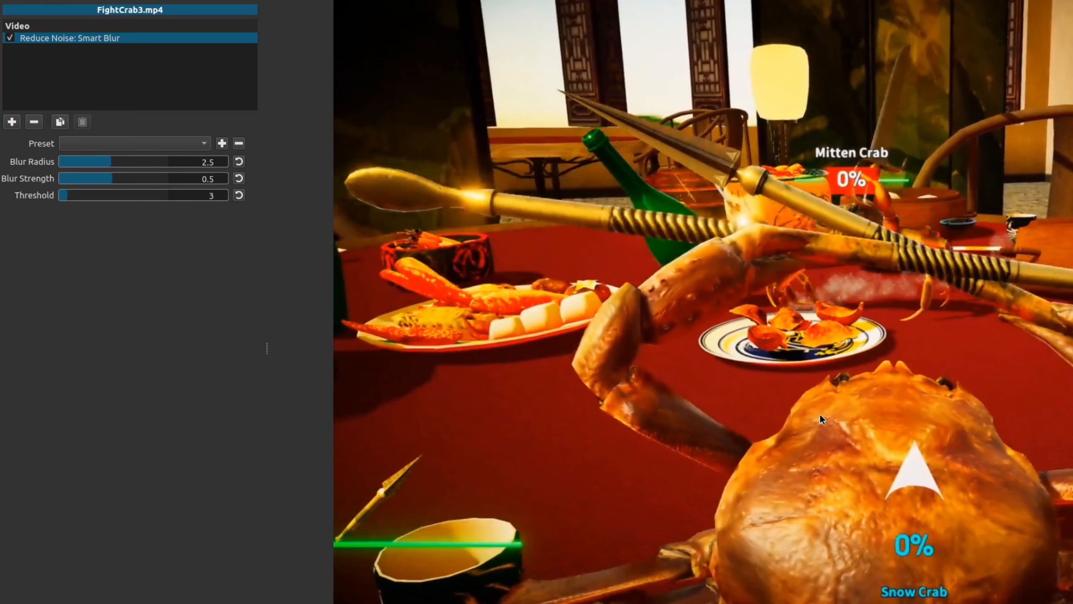
mouse_move(127, 175)
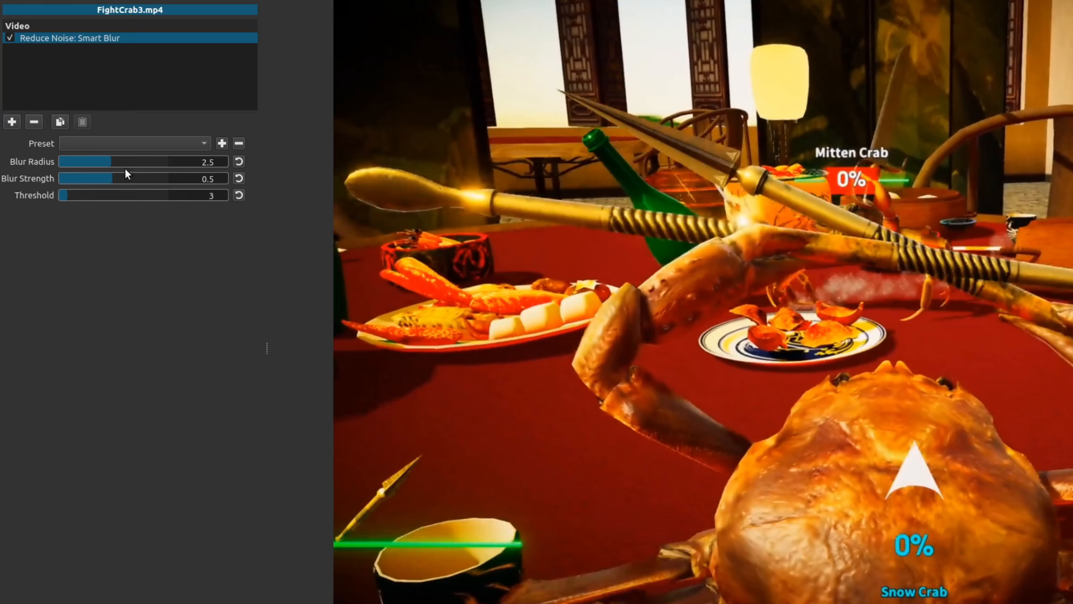
left_click_drag(110, 162, 130, 161)
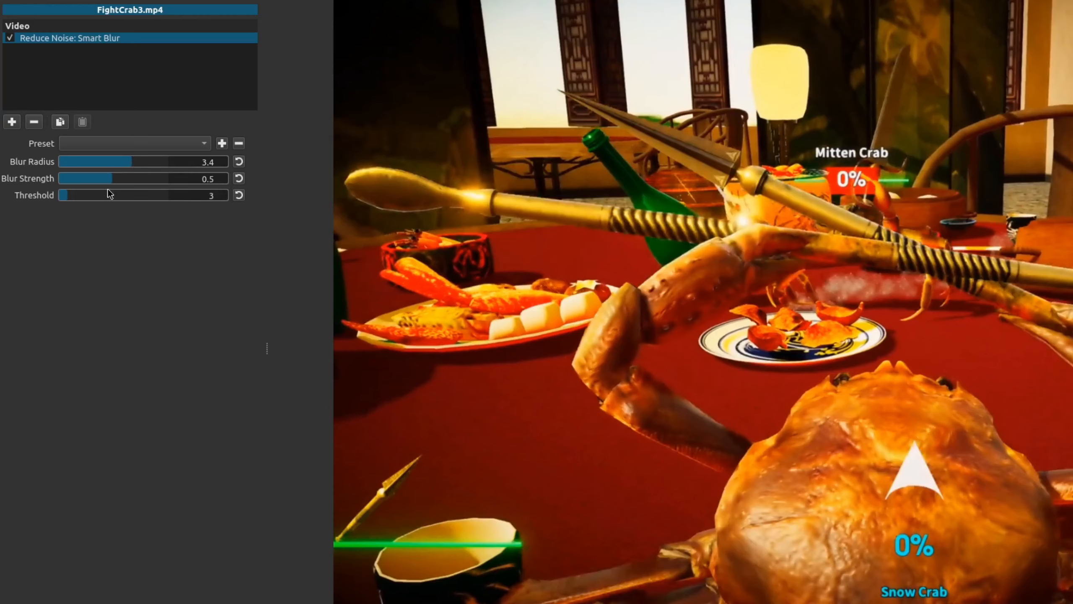
mouse_move(125, 181)
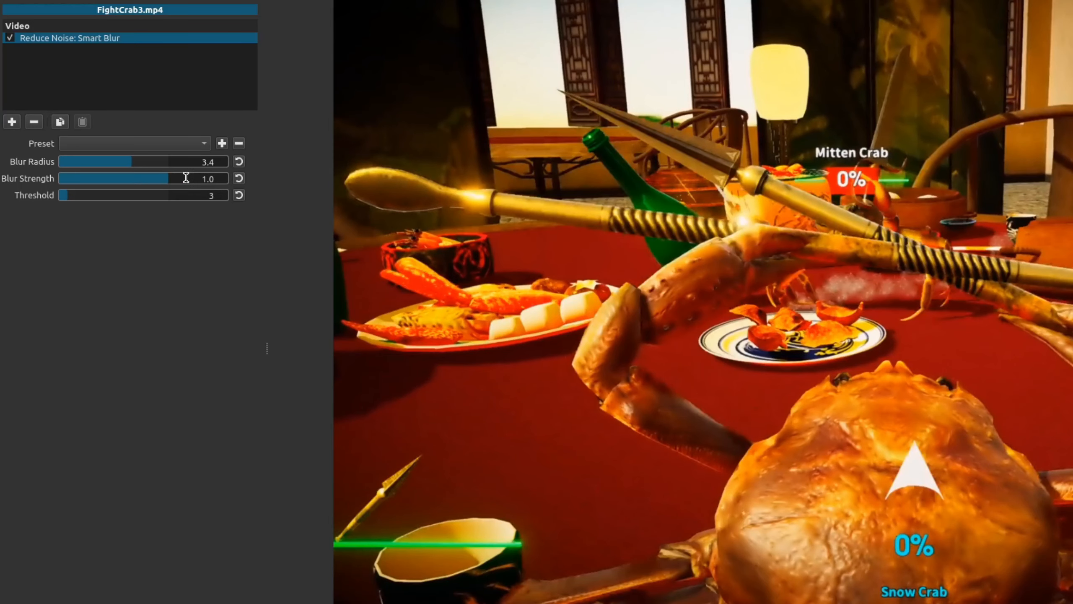
left_click(207, 178)
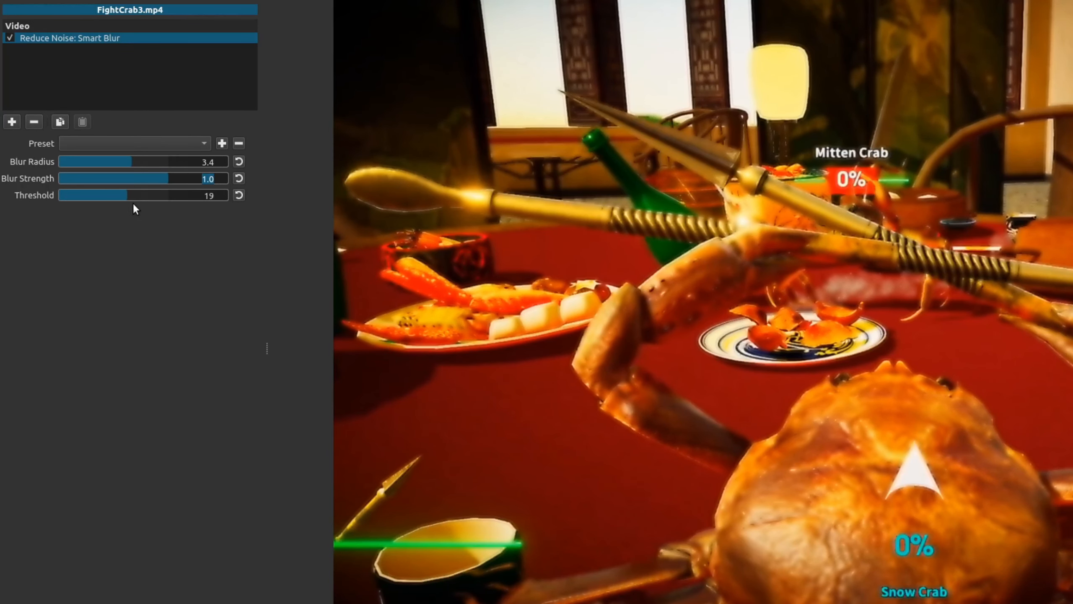
left_click_drag(109, 195, 140, 195)
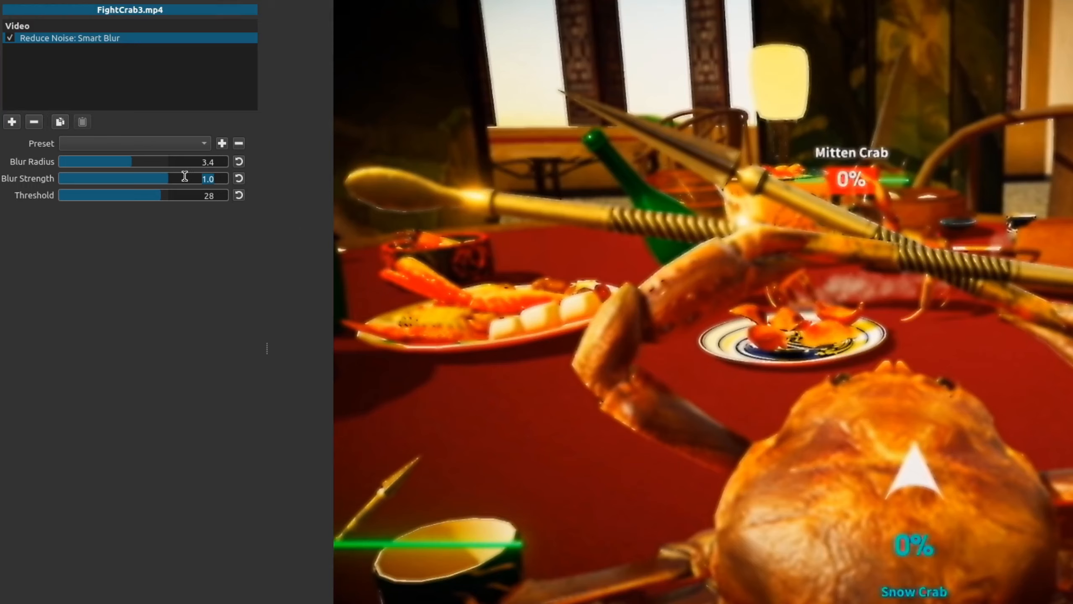
- Adjust the Smart Blur radius to 5.0 and return strength to 0.5
left_click_drag(130, 162, 153, 162)
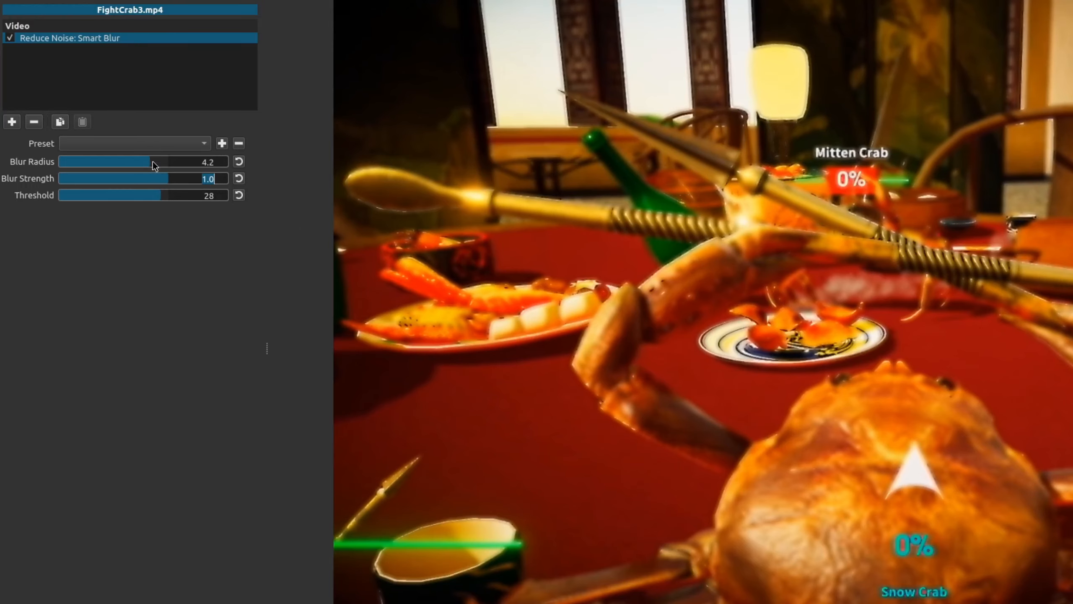
left_click_drag(150, 161, 152, 161)
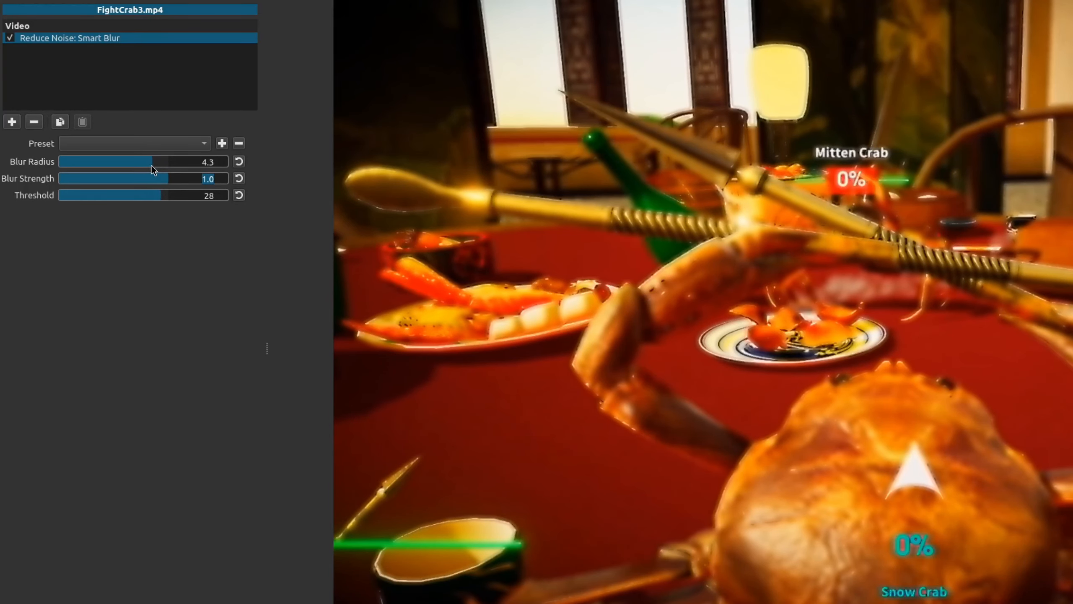
left_click_drag(151, 161, 99, 161)
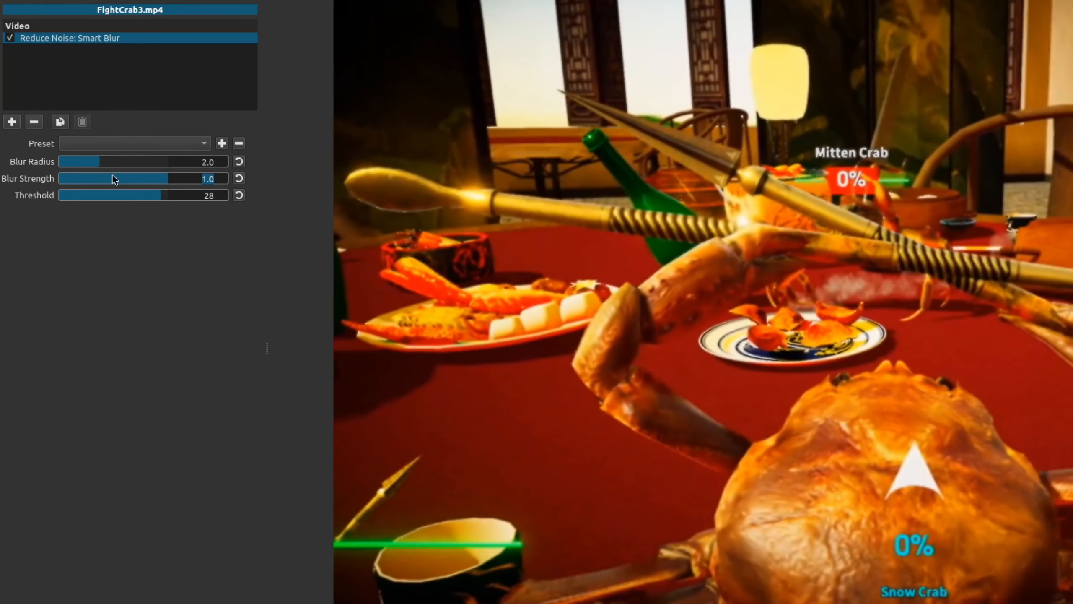
left_click_drag(96, 162, 144, 161)
type("0.9")
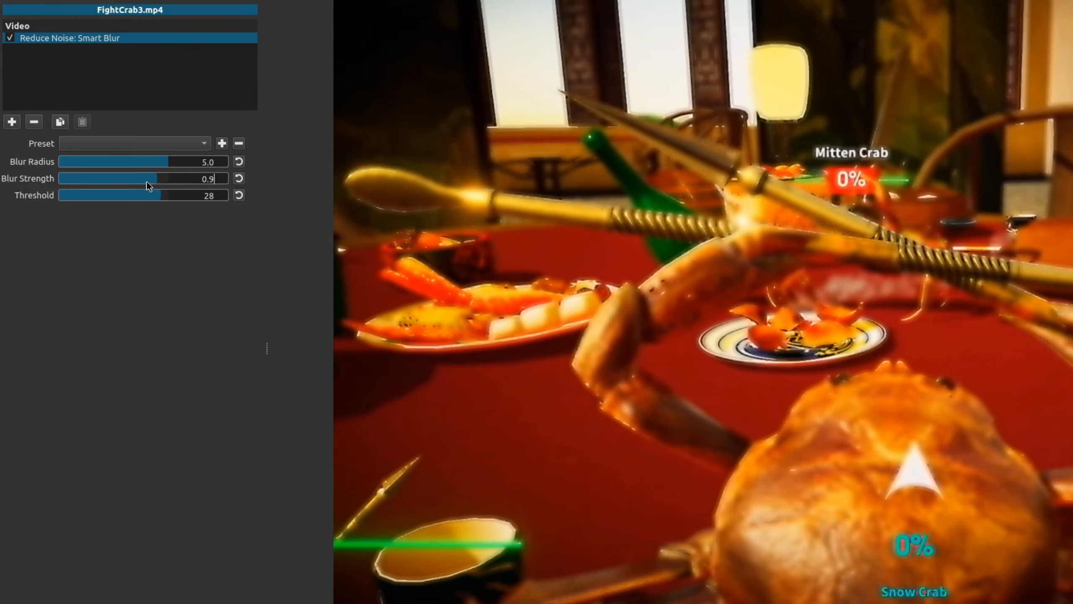
left_click_drag(145, 178, 111, 177)
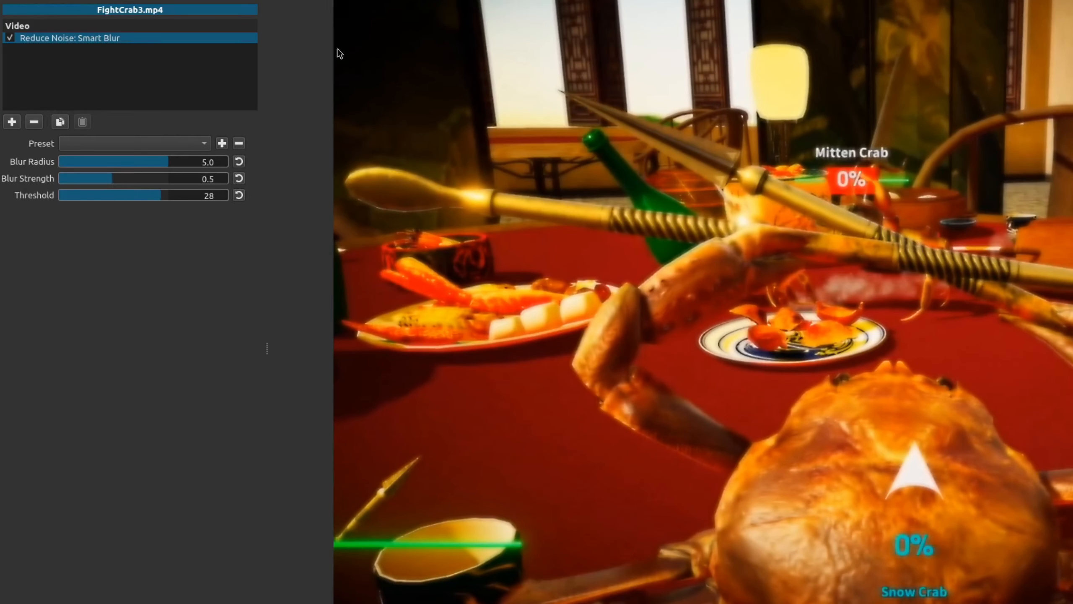
- Replace Smart Blur with Blur: Pad and move the shrunk frame toward the lower centre
left_click(35, 122)
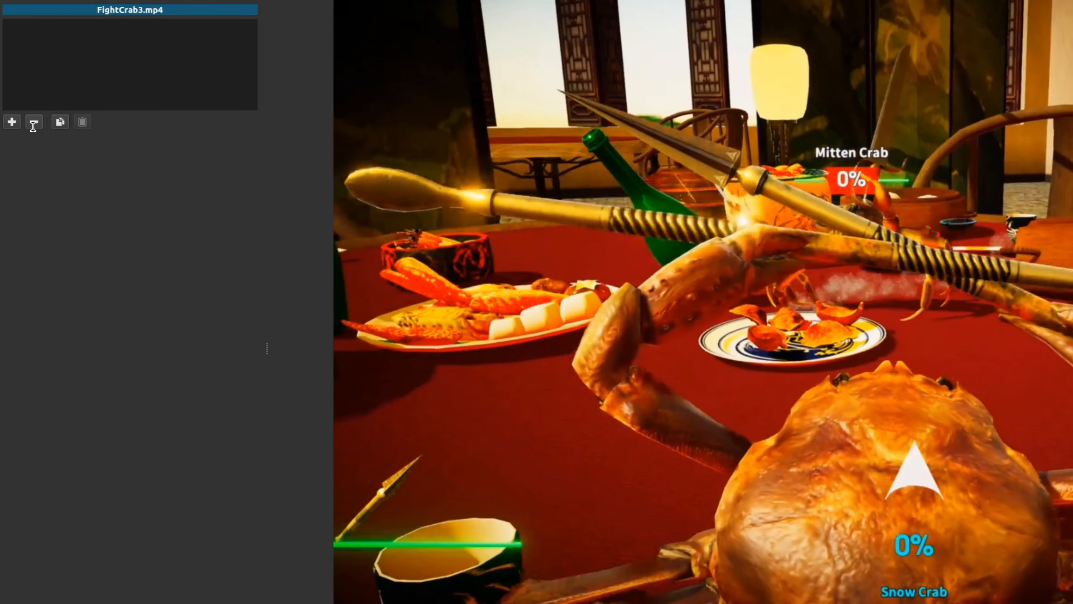
left_click(12, 121)
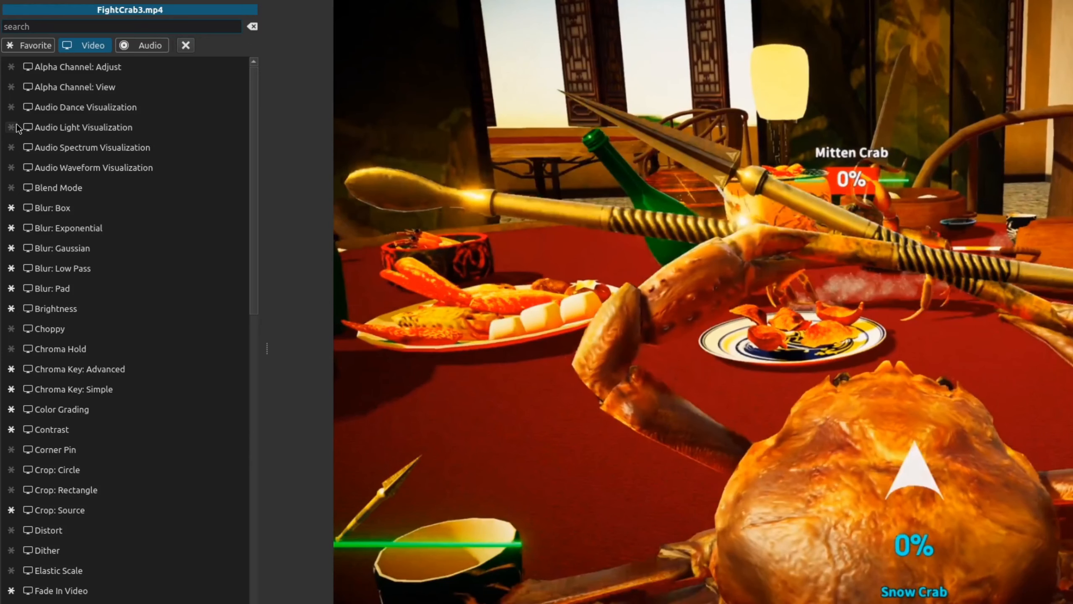
type("blur")
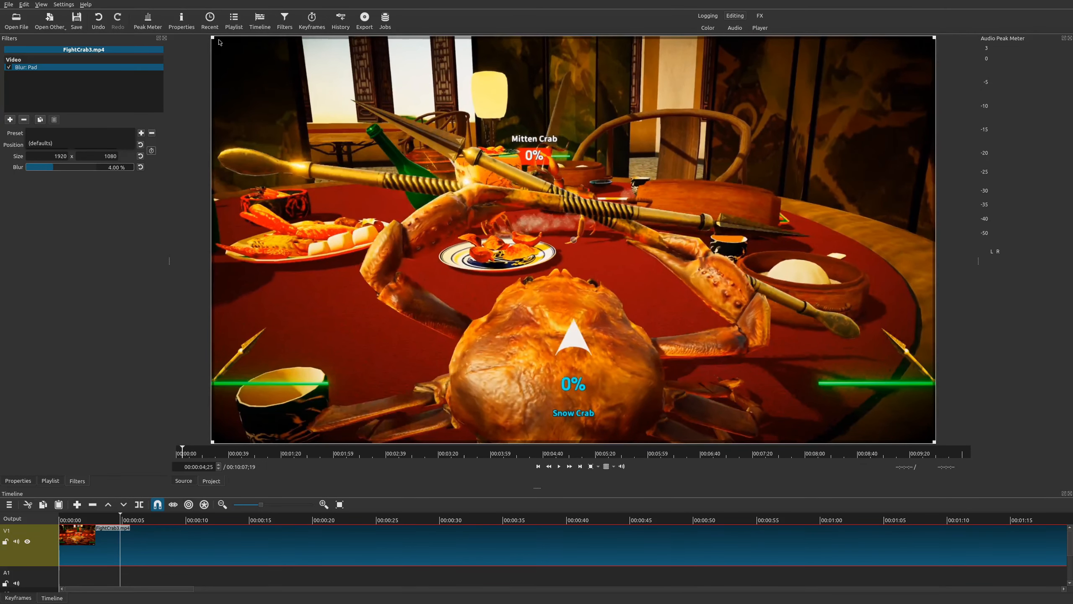
mouse_move(454, 450)
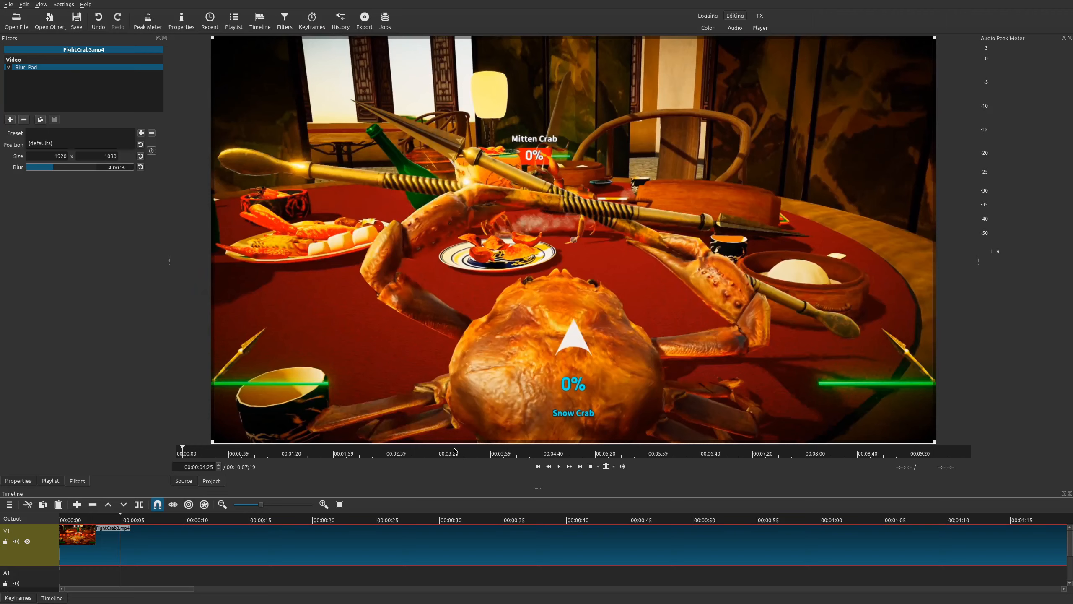
mouse_move(213, 443)
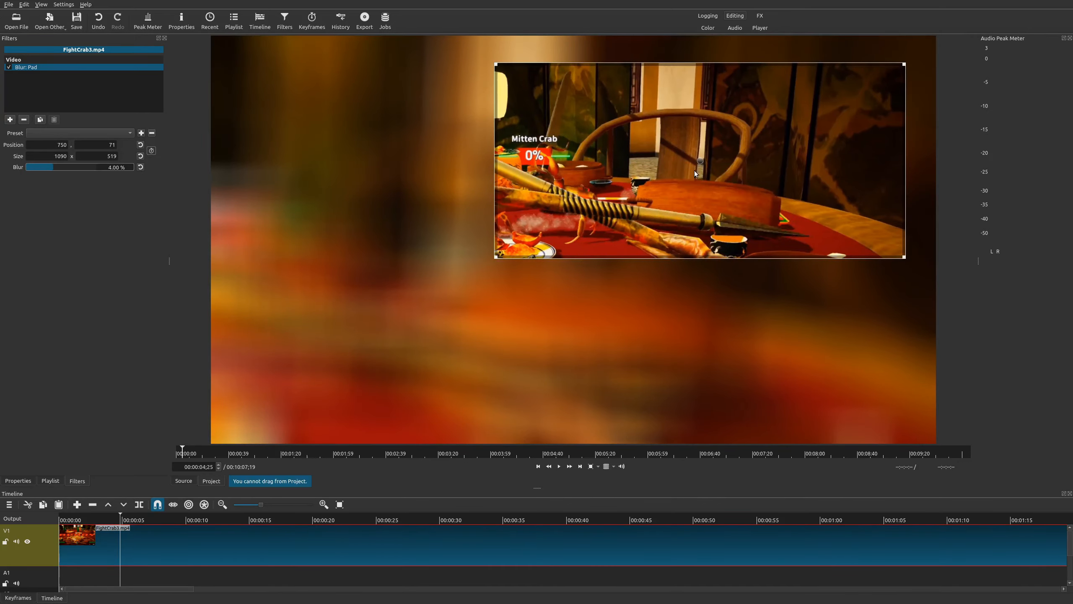
left_click_drag(698, 161, 592, 218)
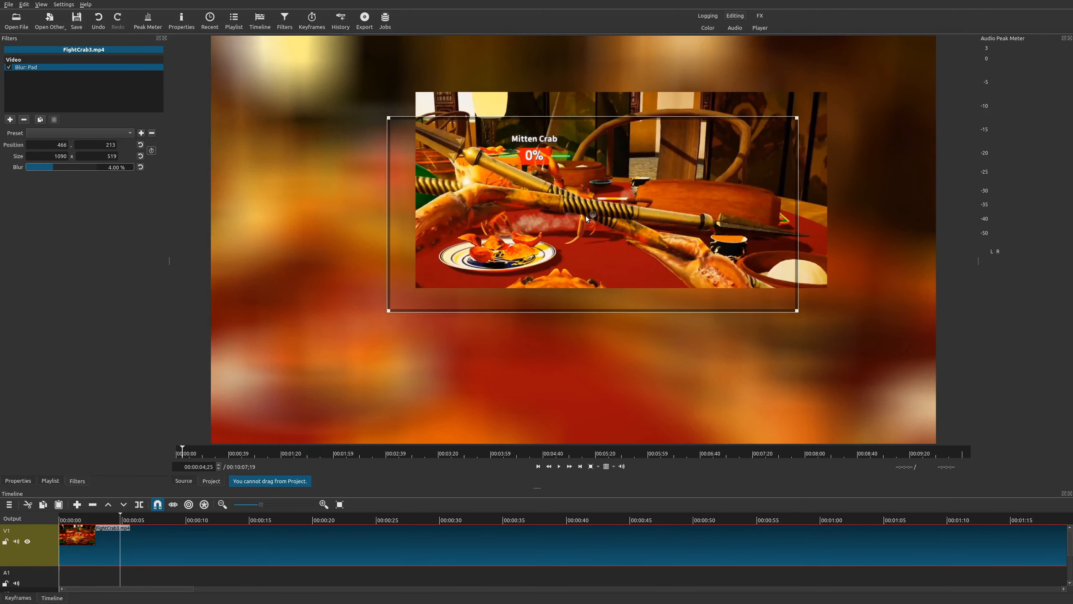
left_click_drag(586, 218, 550, 286)
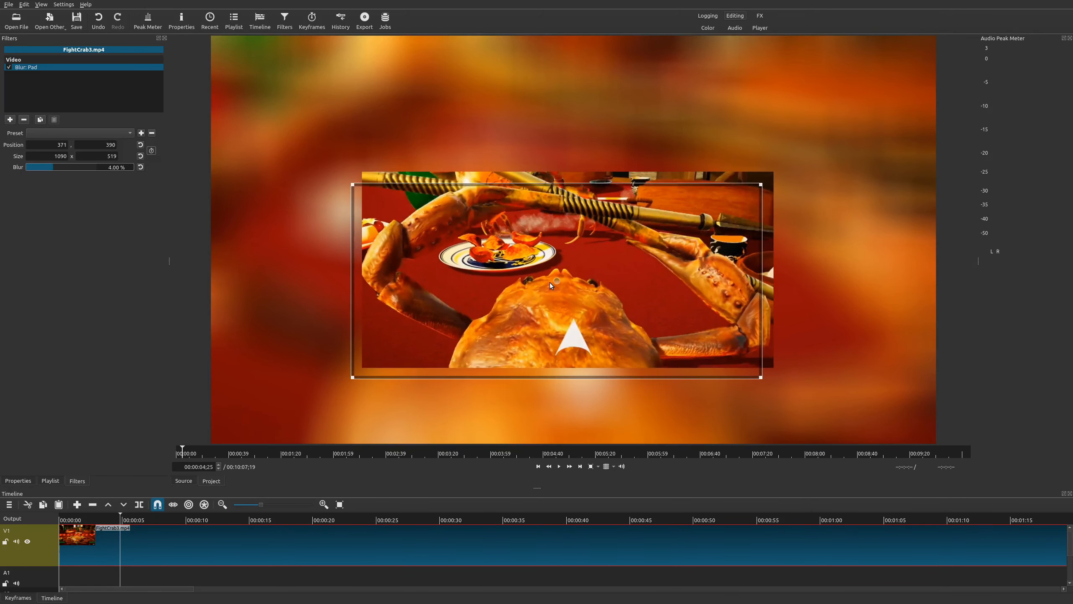
- Fine-tune the inset frame to the centre and set the pad blur to 0%
left_click_drag(554, 285, 558, 275)
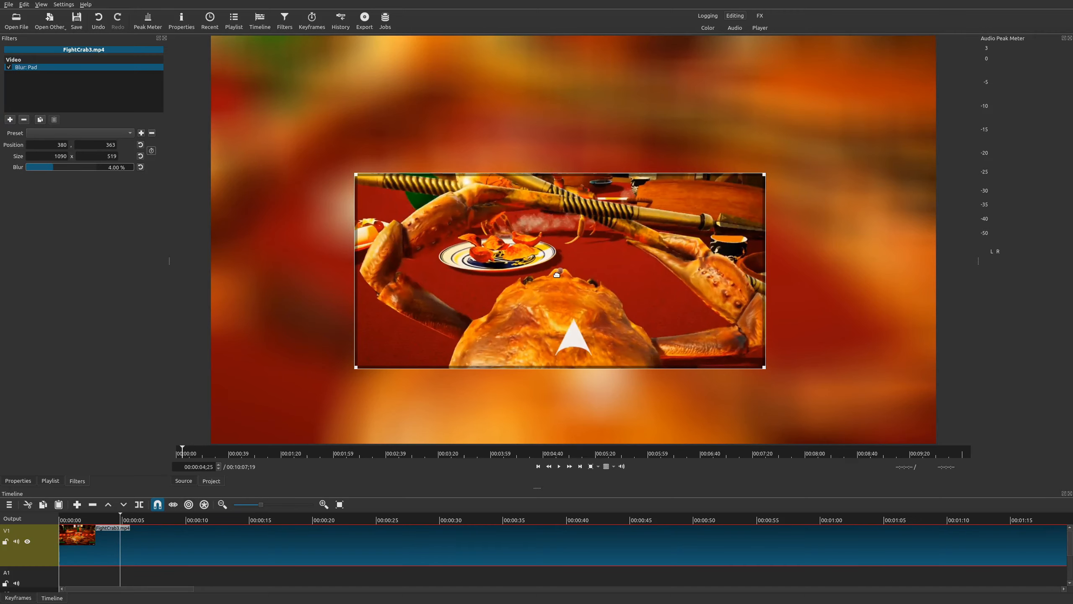
left_click_drag(556, 273, 575, 275)
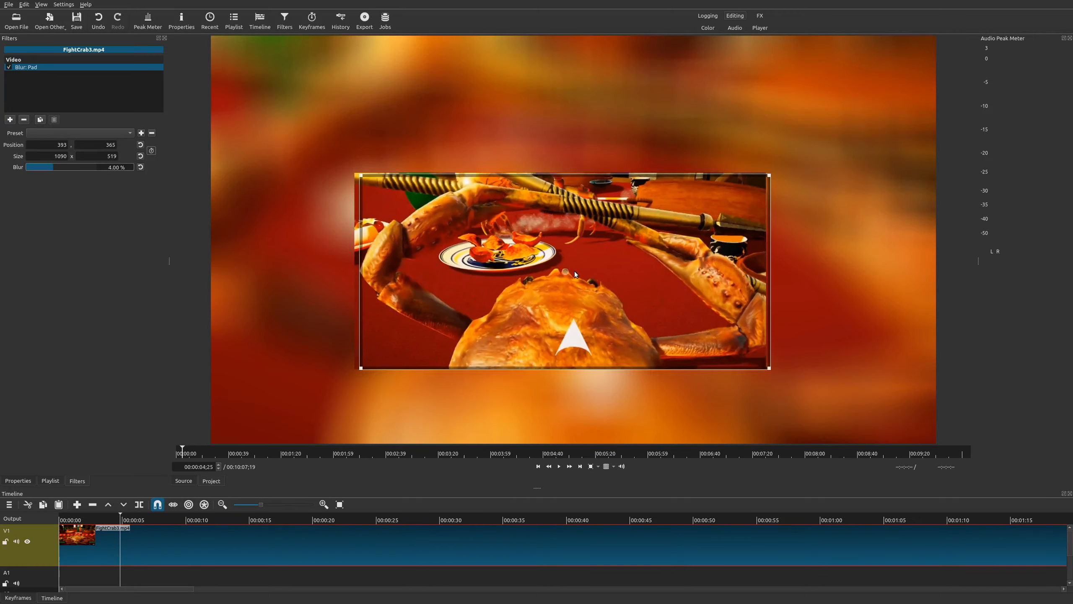
left_click_drag(574, 274, 559, 275)
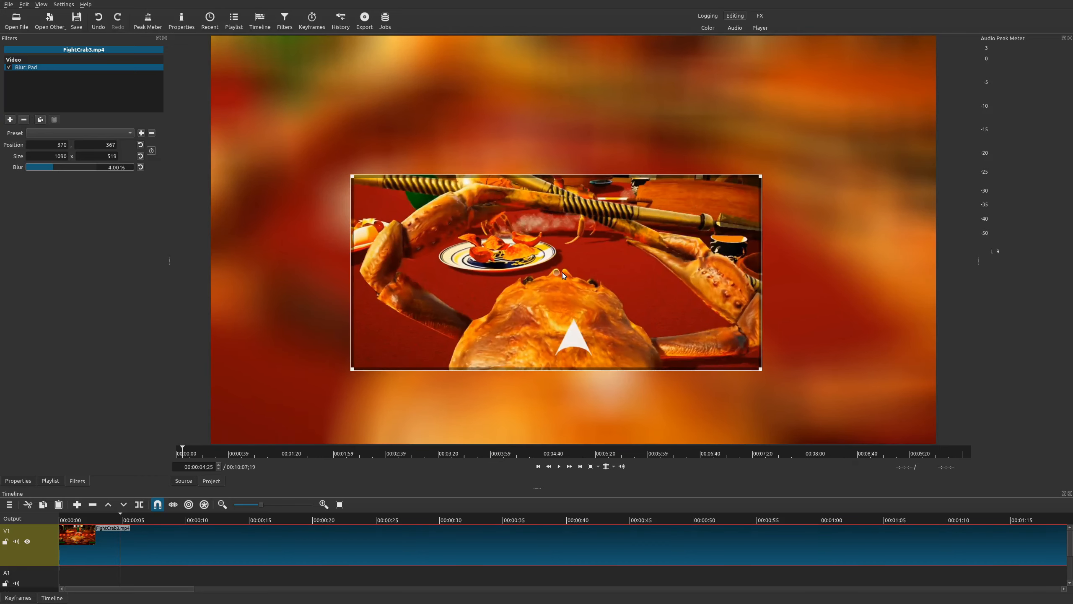
left_click_drag(555, 272, 583, 241)
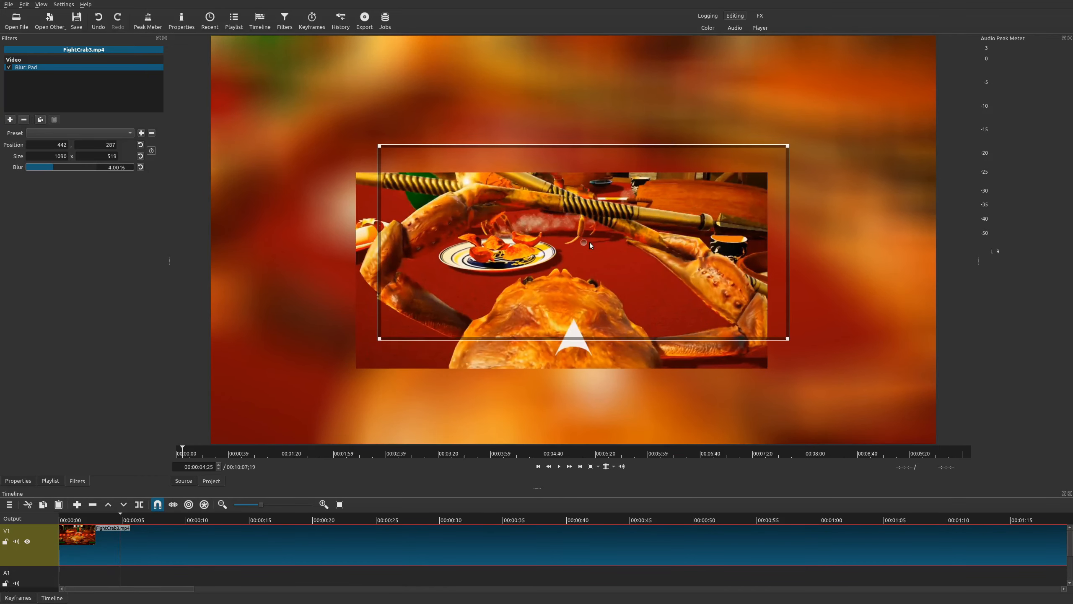
left_click_drag(583, 242, 547, 263)
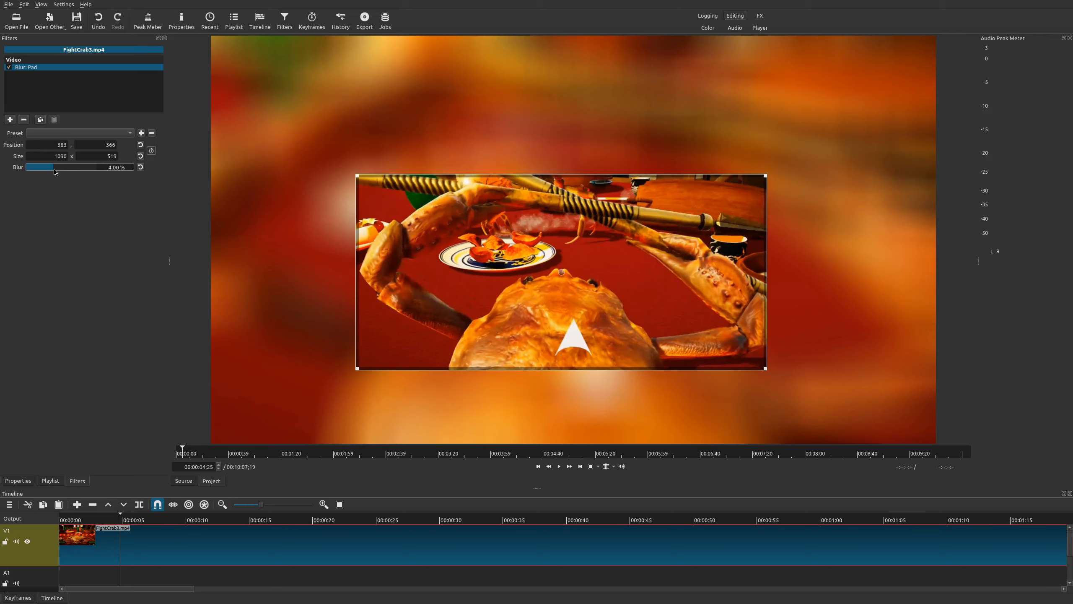
left_click_drag(38, 166, 24, 167)
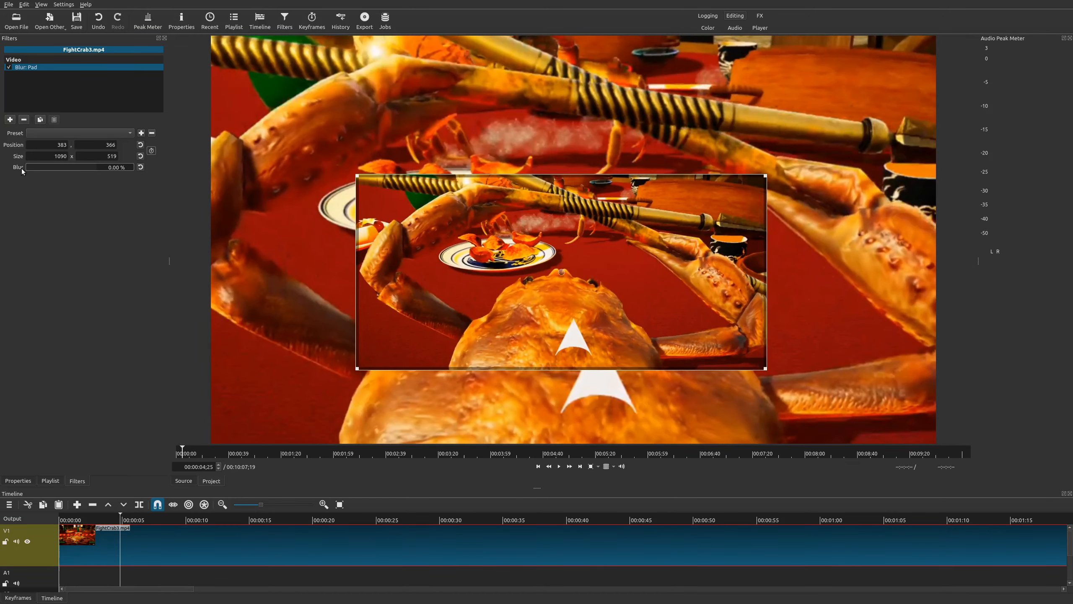
mouse_move(537, 412)
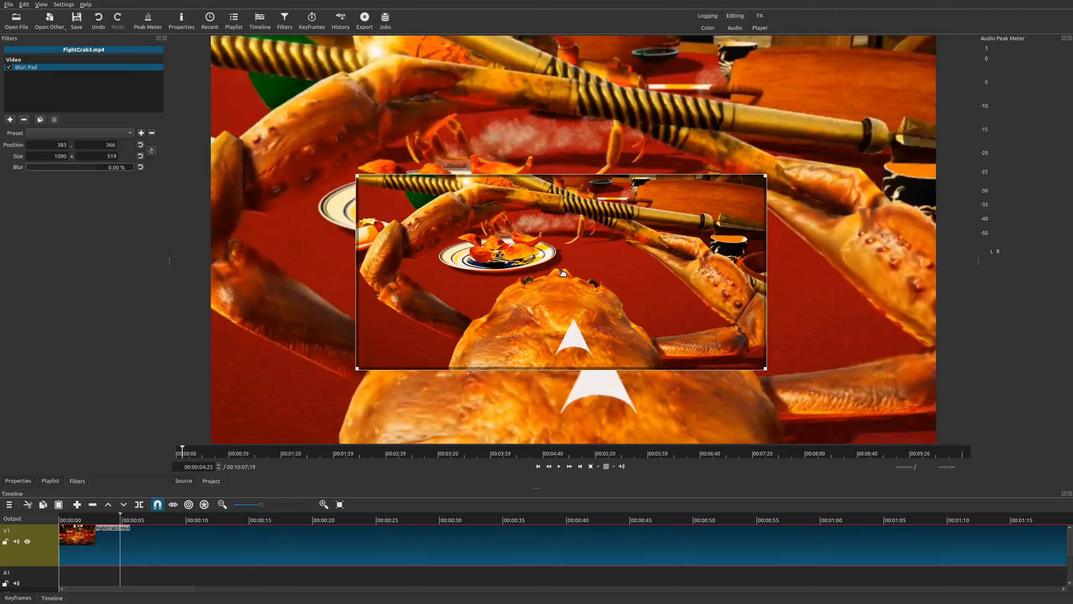
left_click_drag(561, 272, 479, 277)
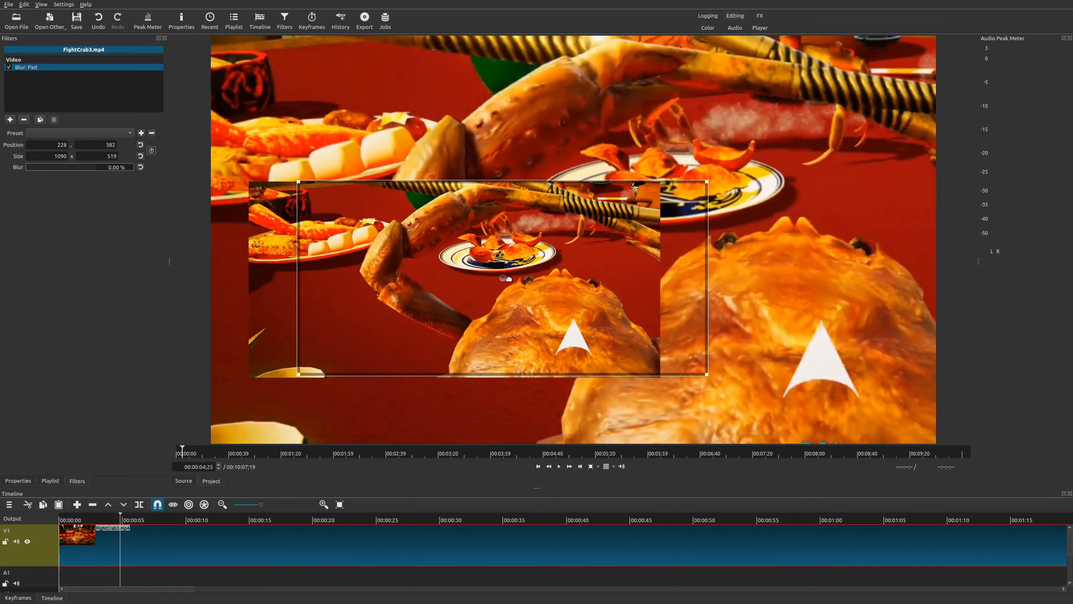
left_click_drag(506, 279, 562, 270)
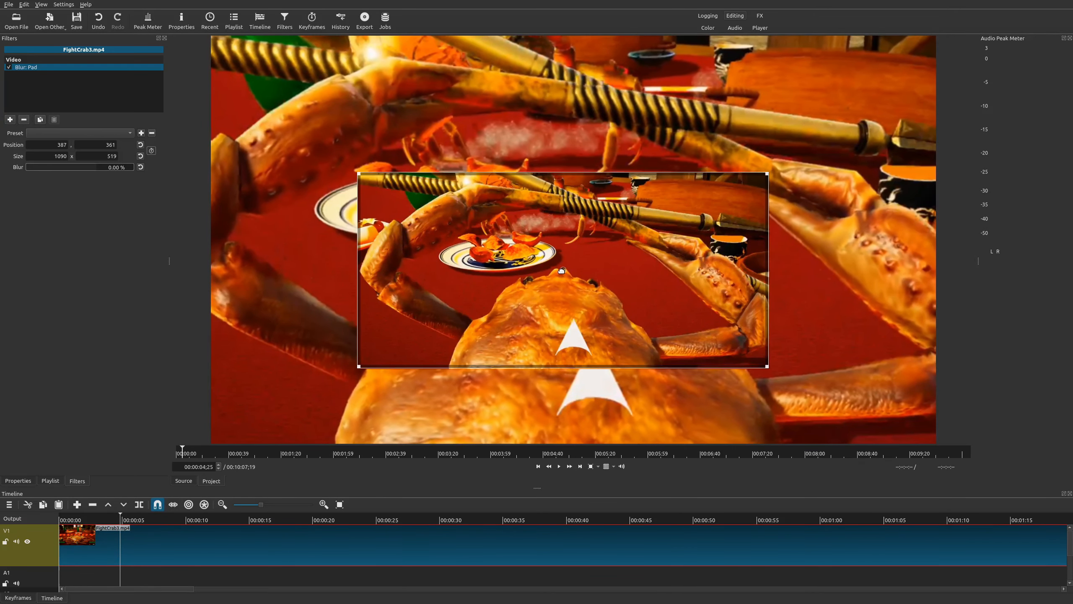
mouse_move(371, 196)
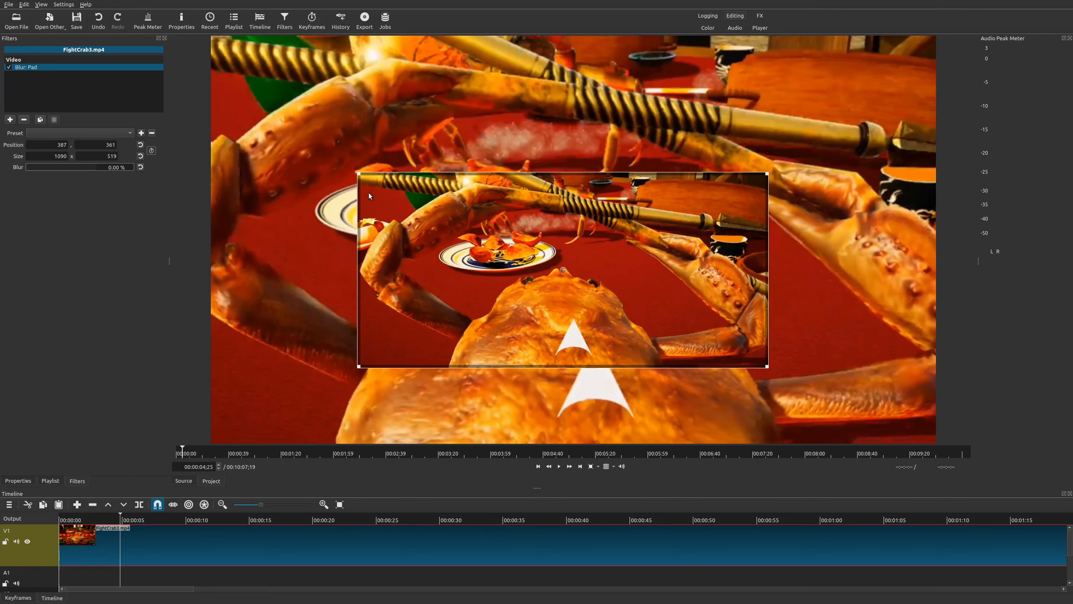
mouse_move(376, 192)
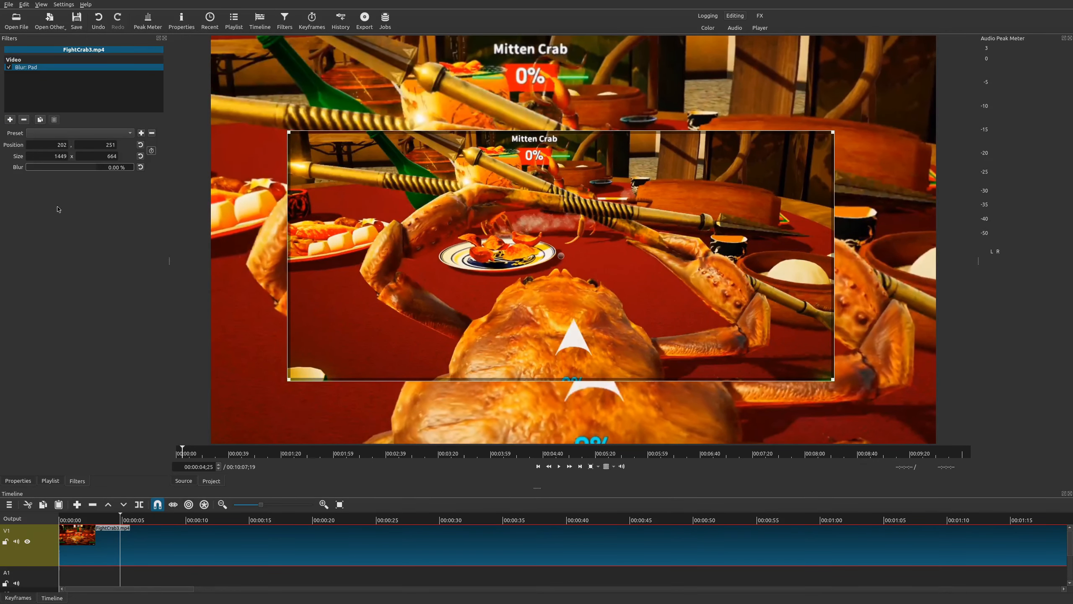
- Raise the pad blur to 3.10% and resize the sharp area to 1079×1171 on the left
left_click_drag(26, 167, 37, 167)
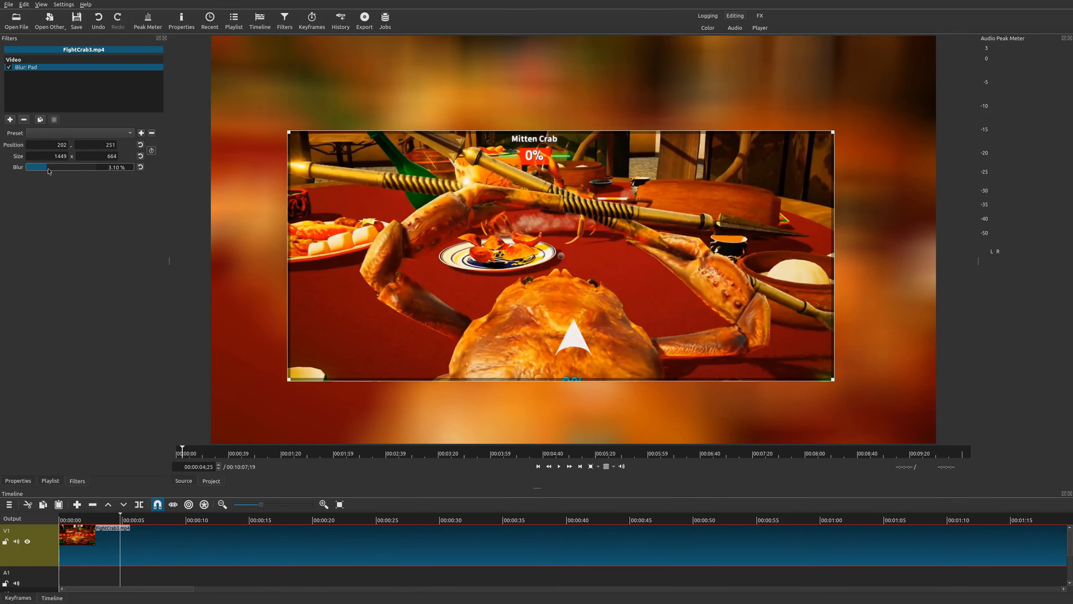
left_click(559, 466)
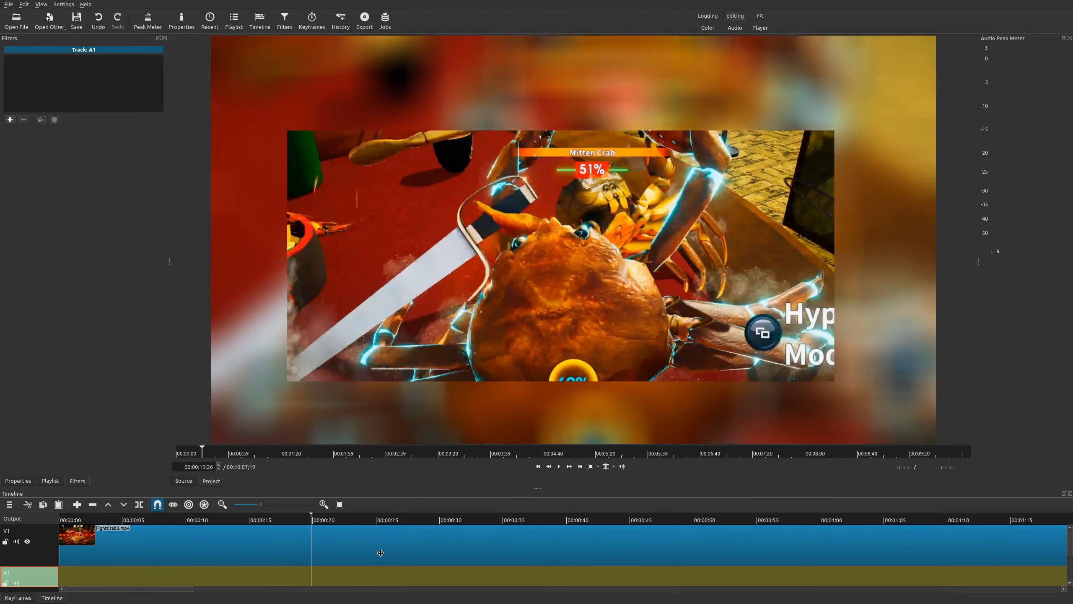
left_click(77, 534)
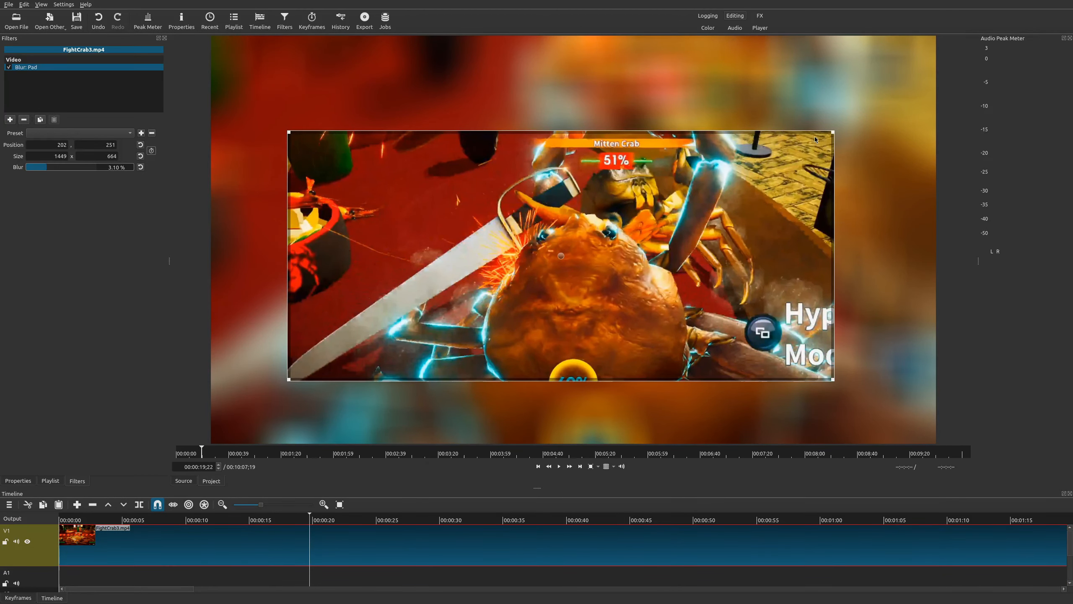
left_click_drag(831, 131, 647, 38)
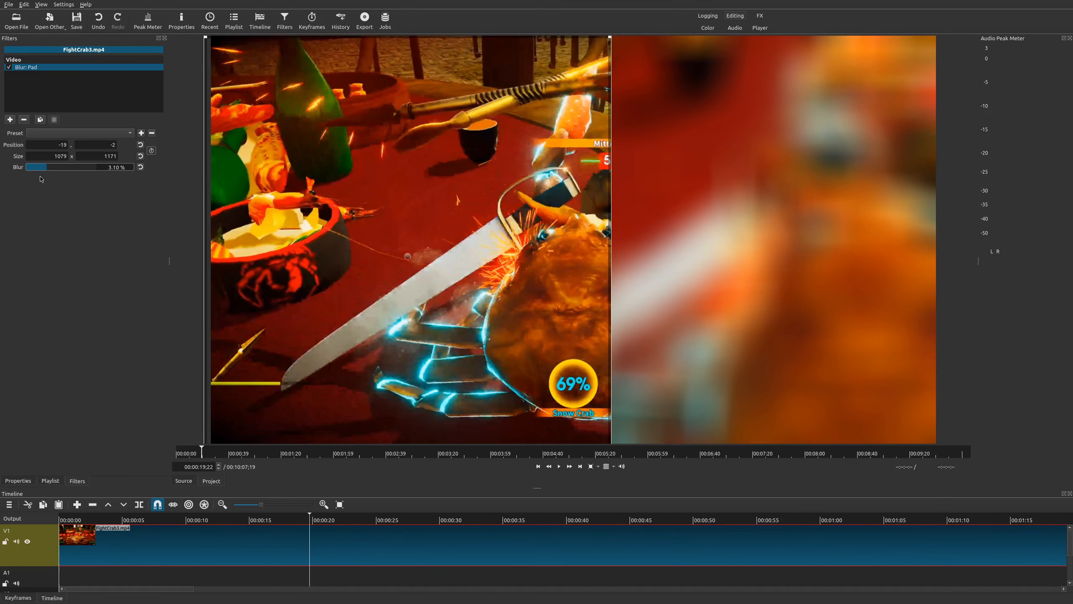
- Vary the padding blur until it settles at 2.40%, and centre the sharp area
left_click_drag(61, 167, 24, 167)
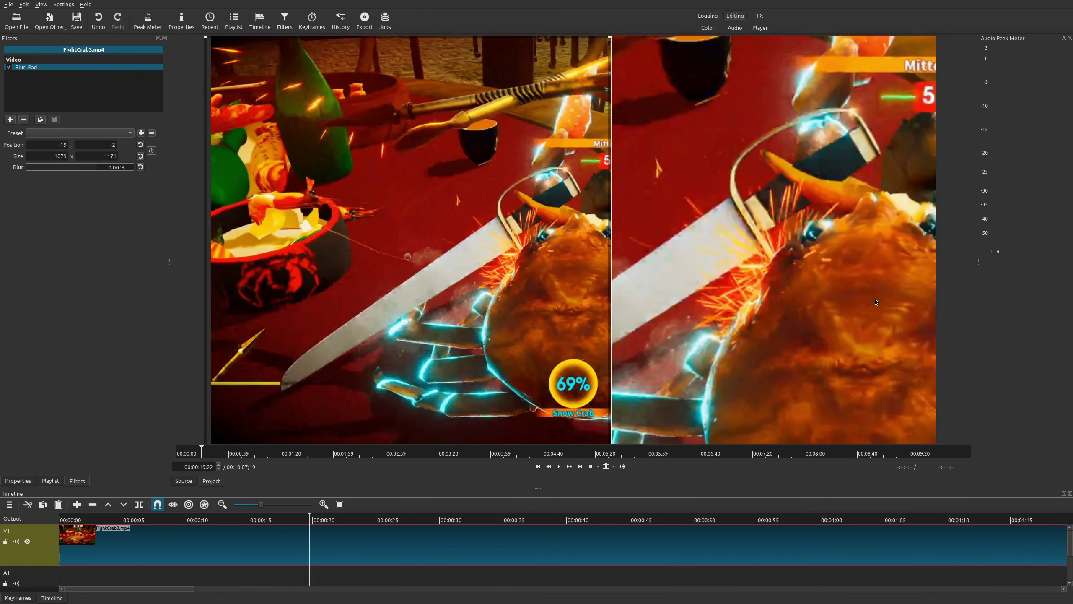
mouse_move(758, 289)
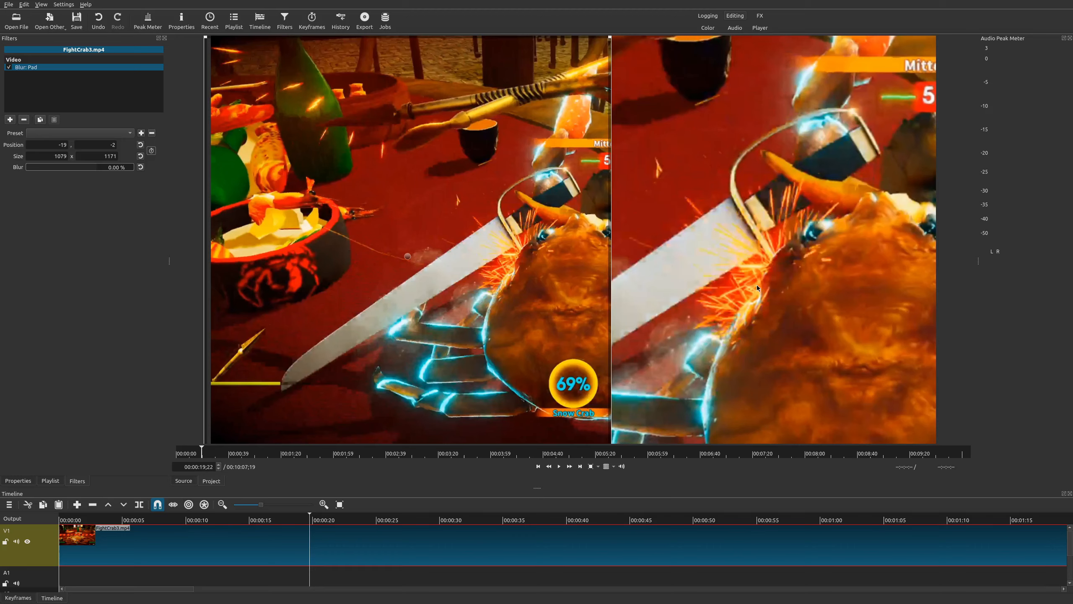
mouse_move(596, 208)
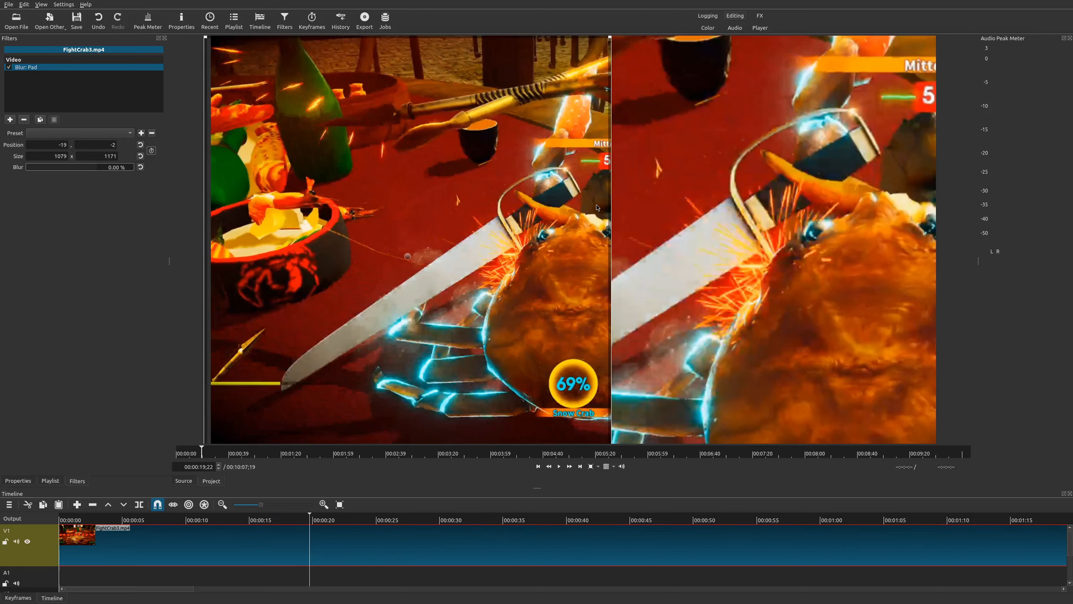
mouse_move(331, 494)
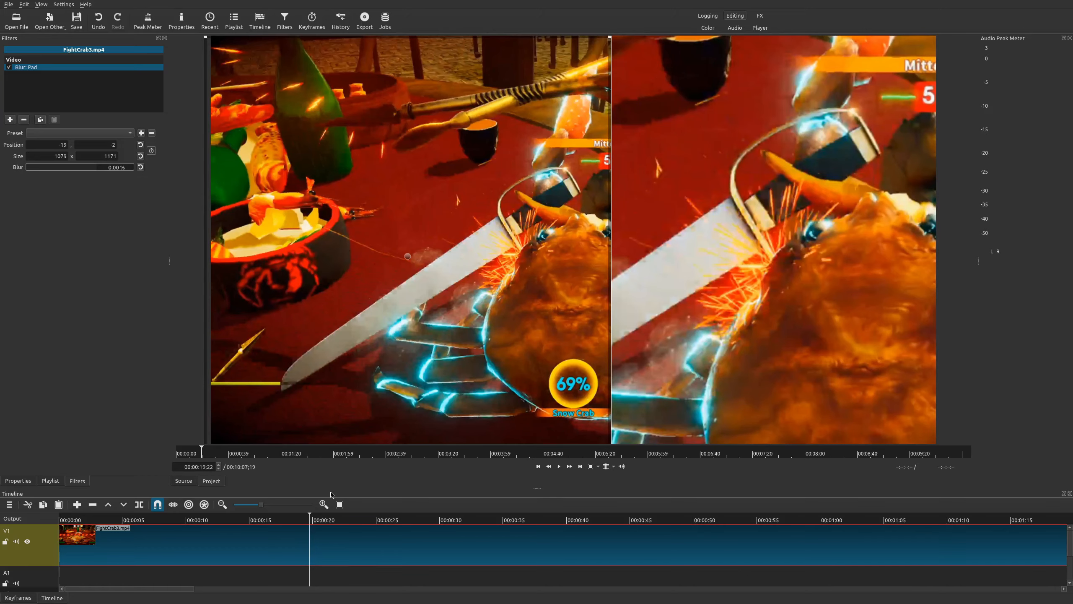
left_click(558, 466)
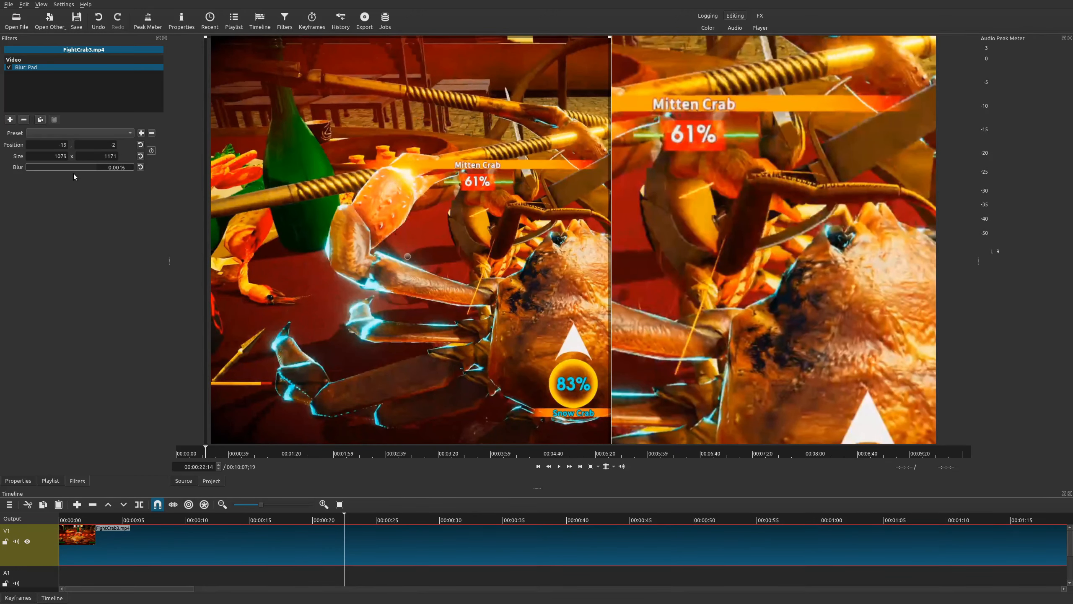
left_click_drag(27, 166, 61, 166)
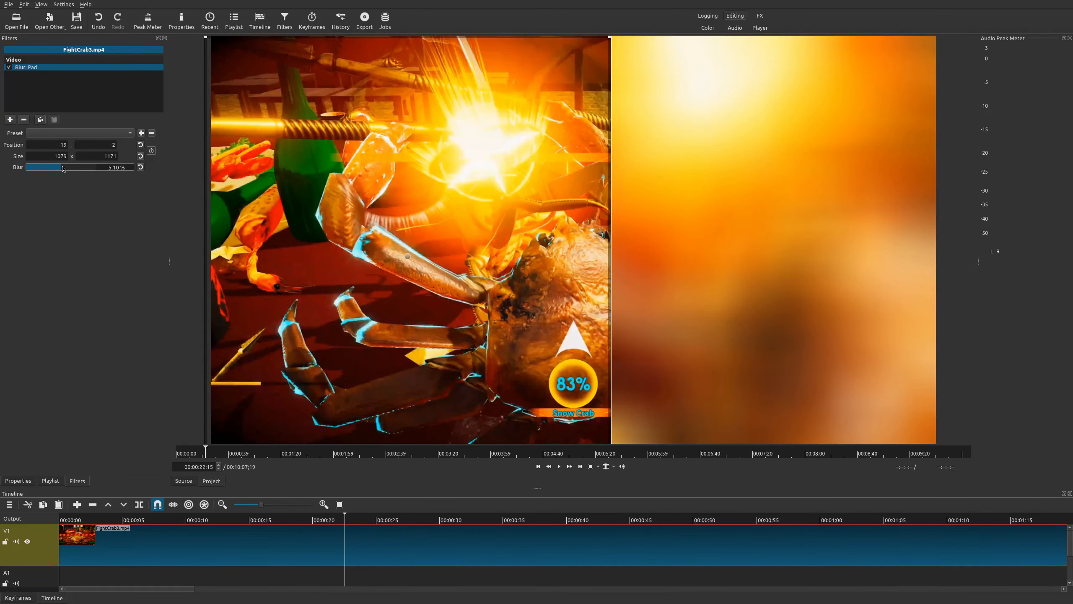
left_click_drag(62, 166, 43, 167)
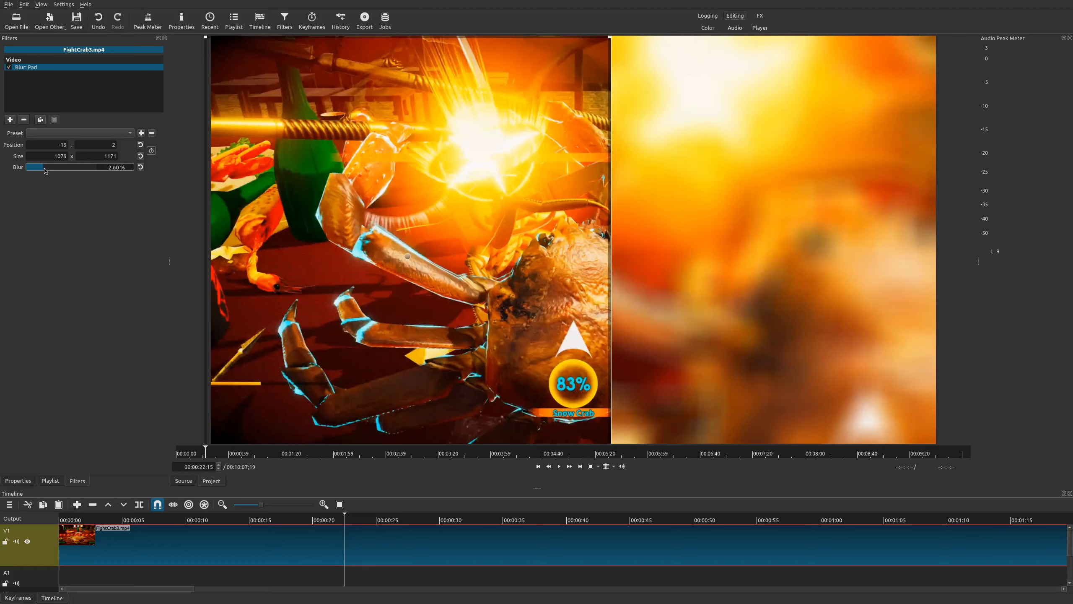
left_click_drag(45, 167, 27, 167)
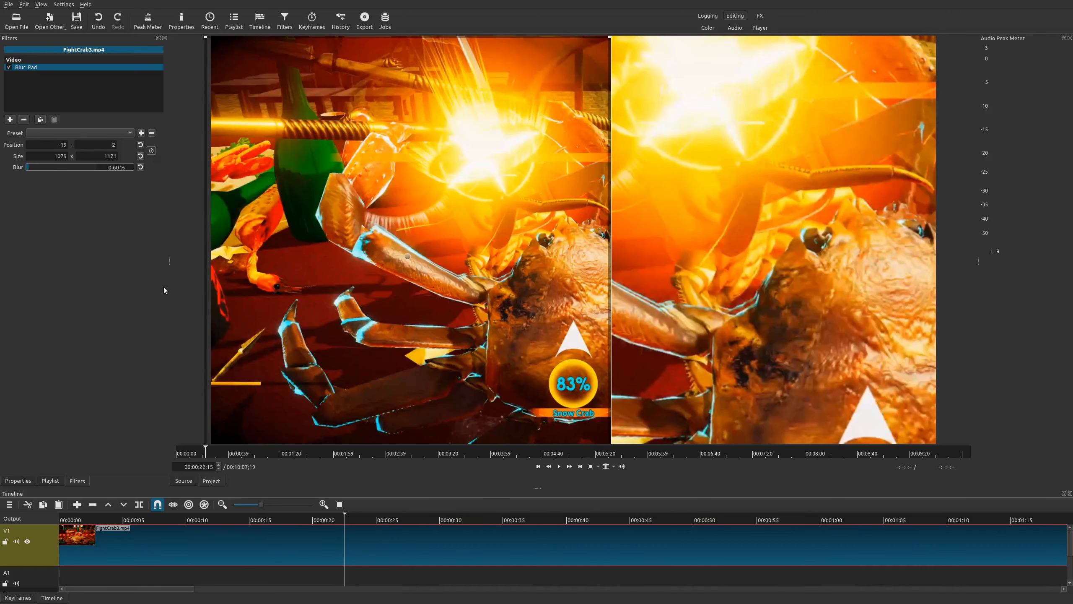
left_click_drag(27, 167, 44, 167)
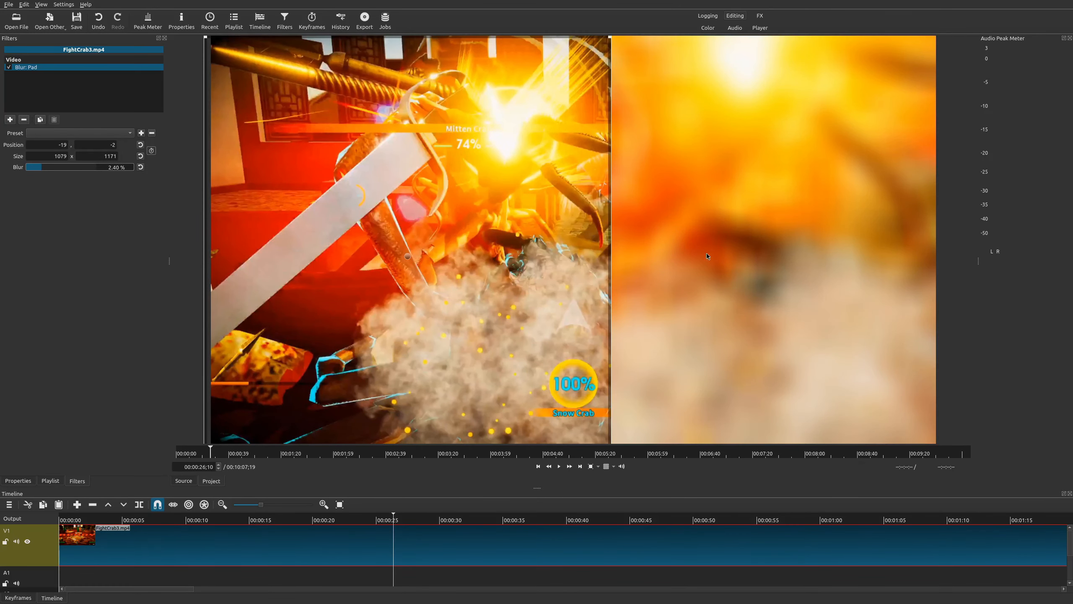
left_click_drag(707, 256, 401, 267)
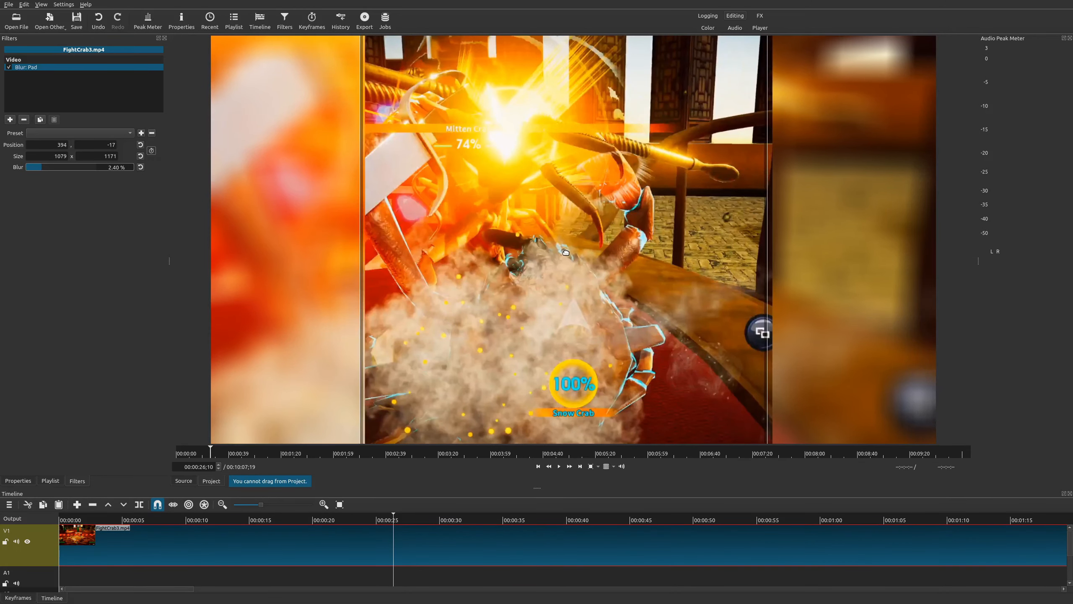
left_click(558, 466)
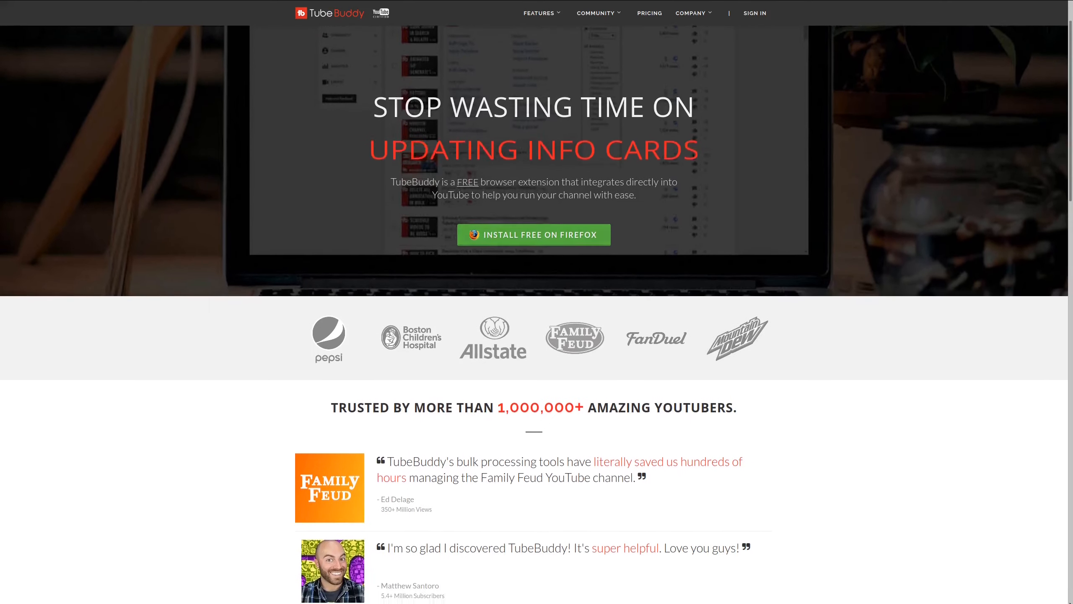
scroll("down", 3)
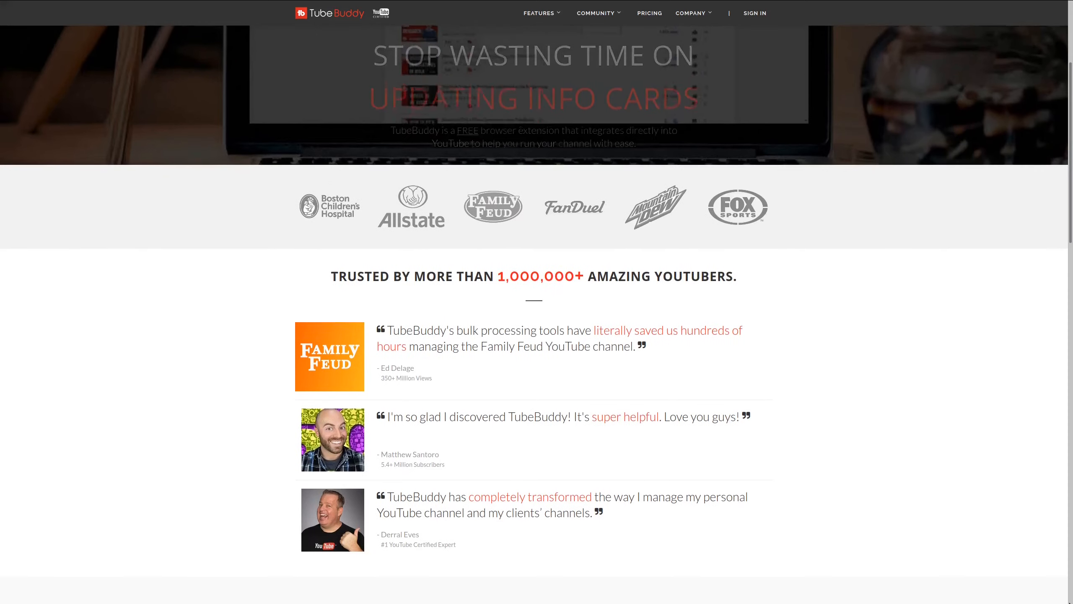
scroll("down", 3)
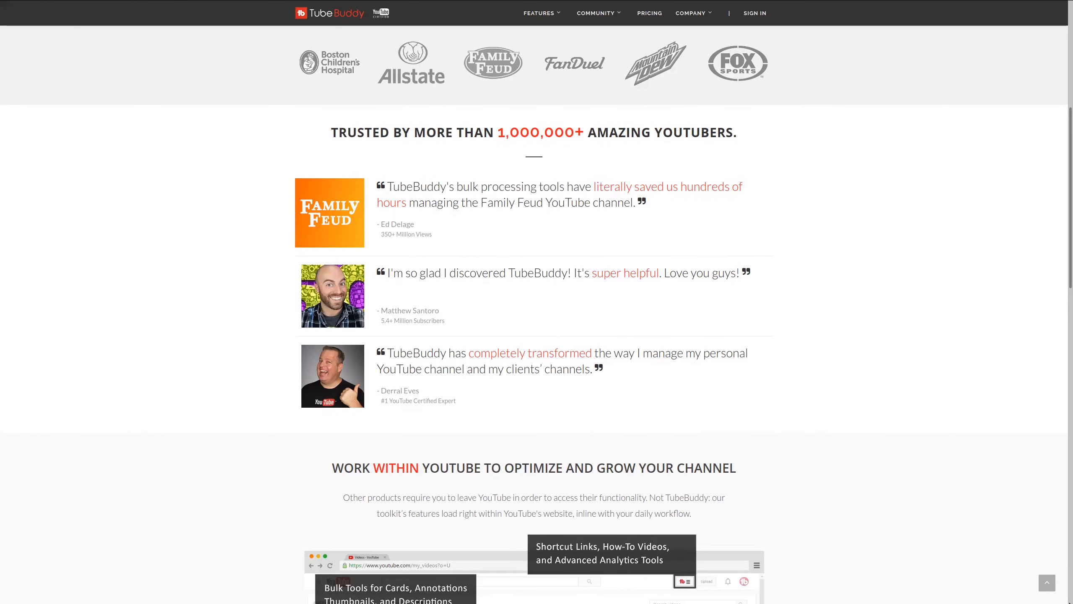
scroll("down", 3)
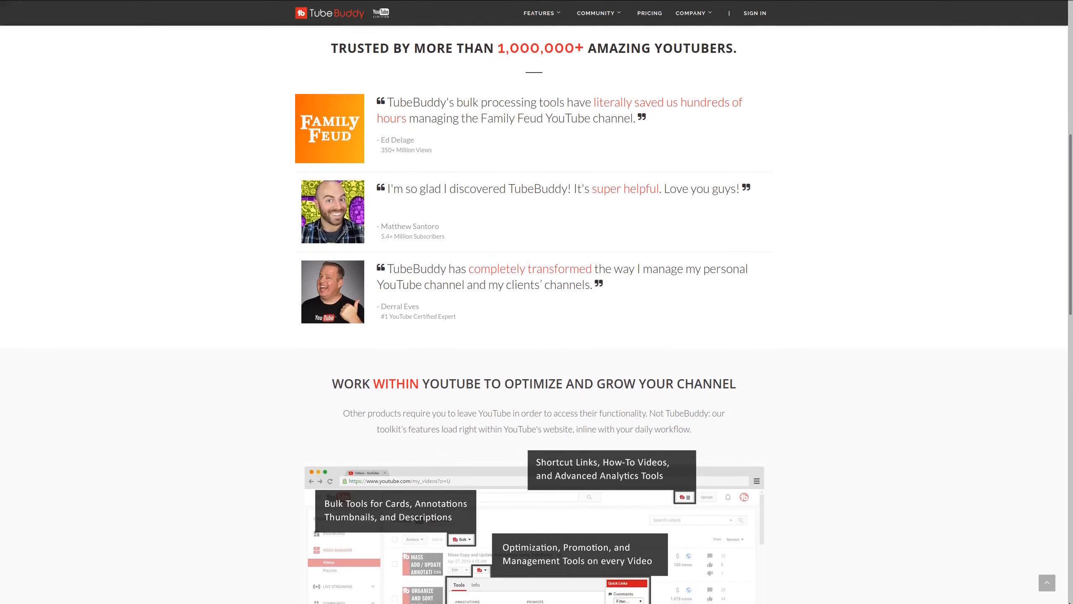
scroll("down", 3)
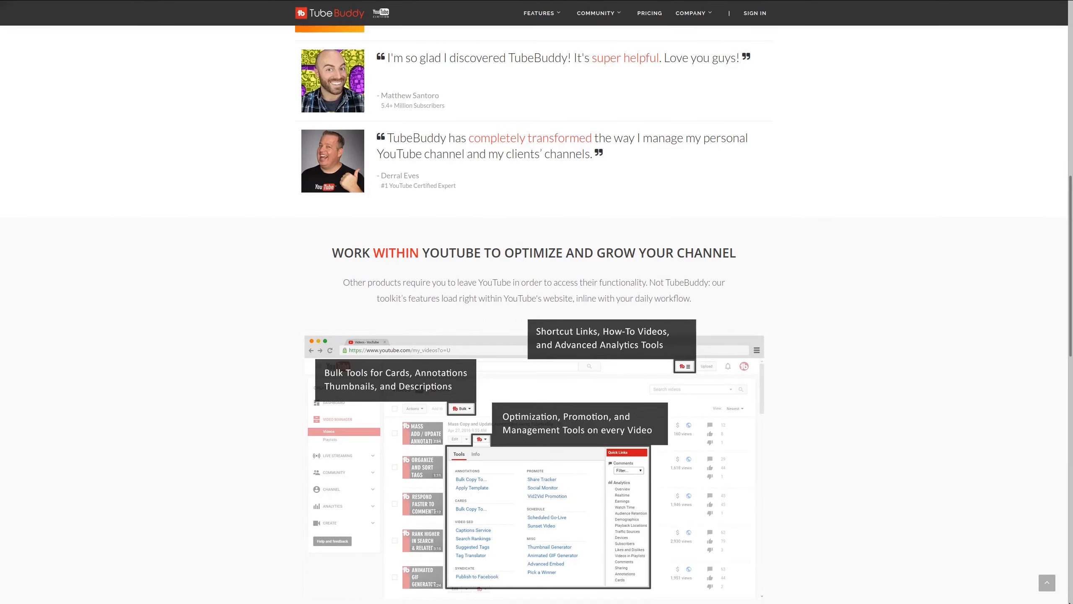
scroll("down", 3)
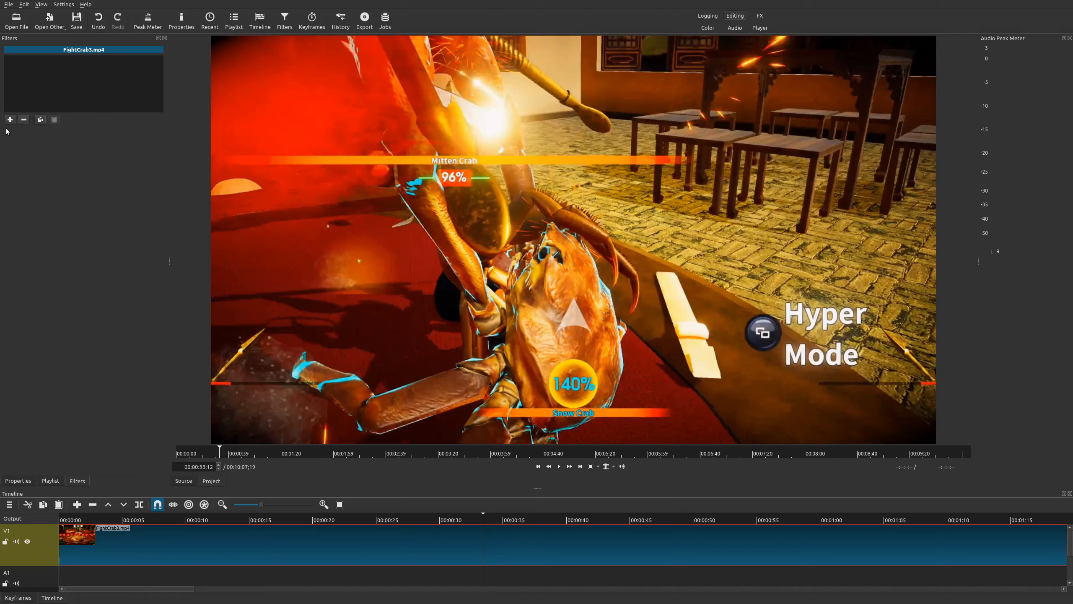
- Add Blur: Gaussian with amount 0 and open its keyframes view
left_click(10, 119)
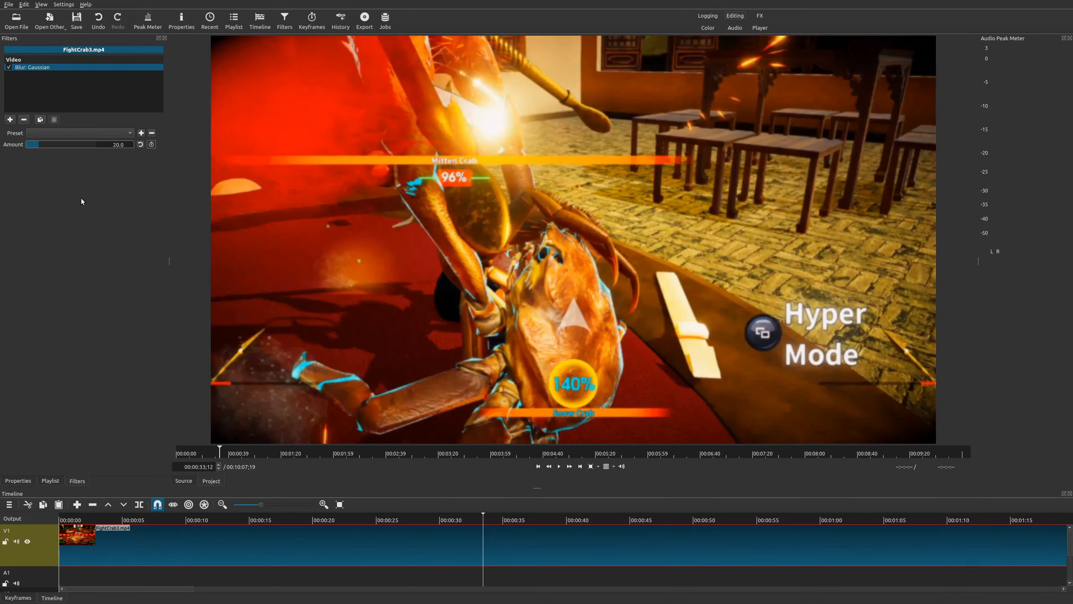
mouse_move(146, 321)
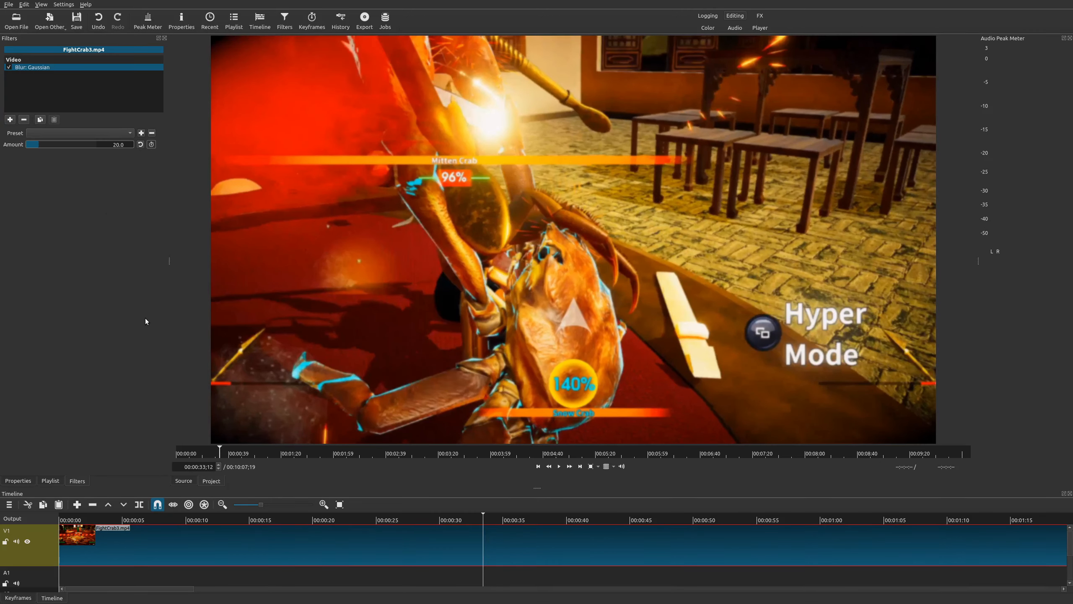
mouse_move(41, 153)
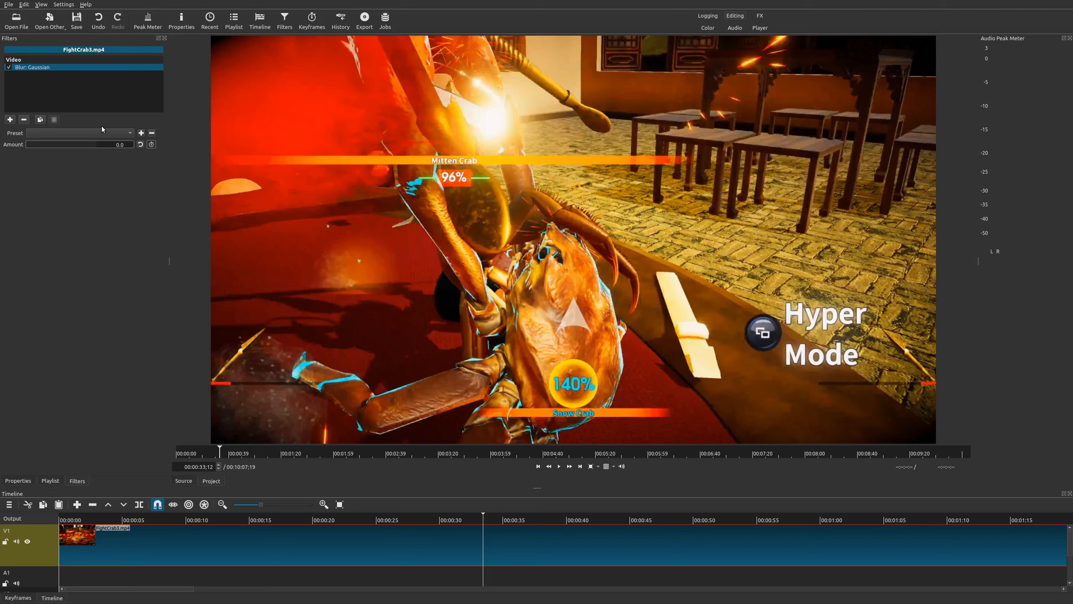
mouse_move(82, 448)
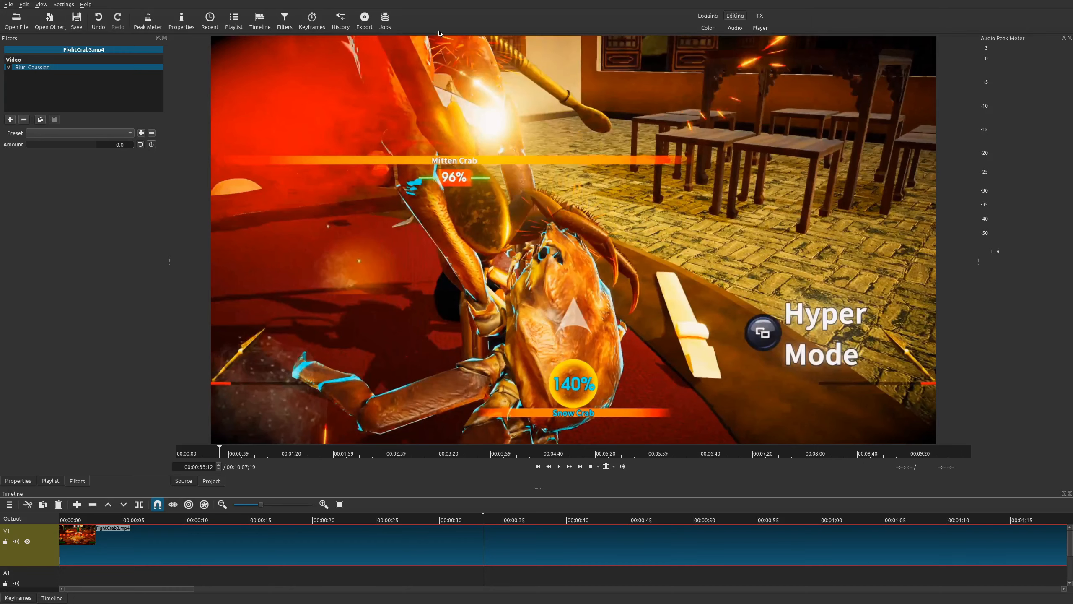
left_click(311, 20)
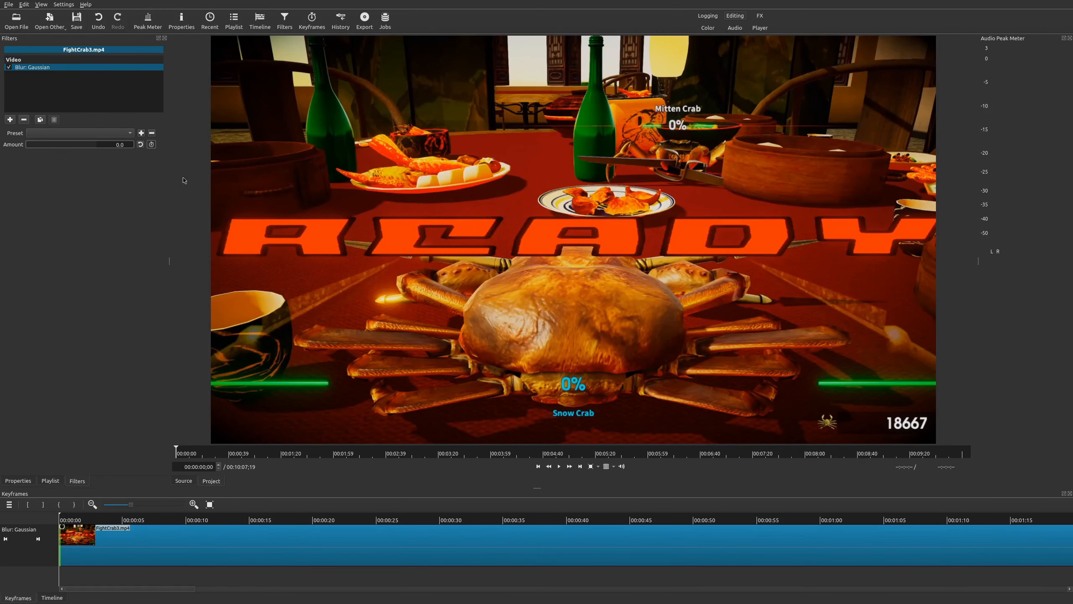
- Keyframe the Gaussian blur Amount to ramp from 0 at the start to 66.9 at two seconds
left_click(150, 144)
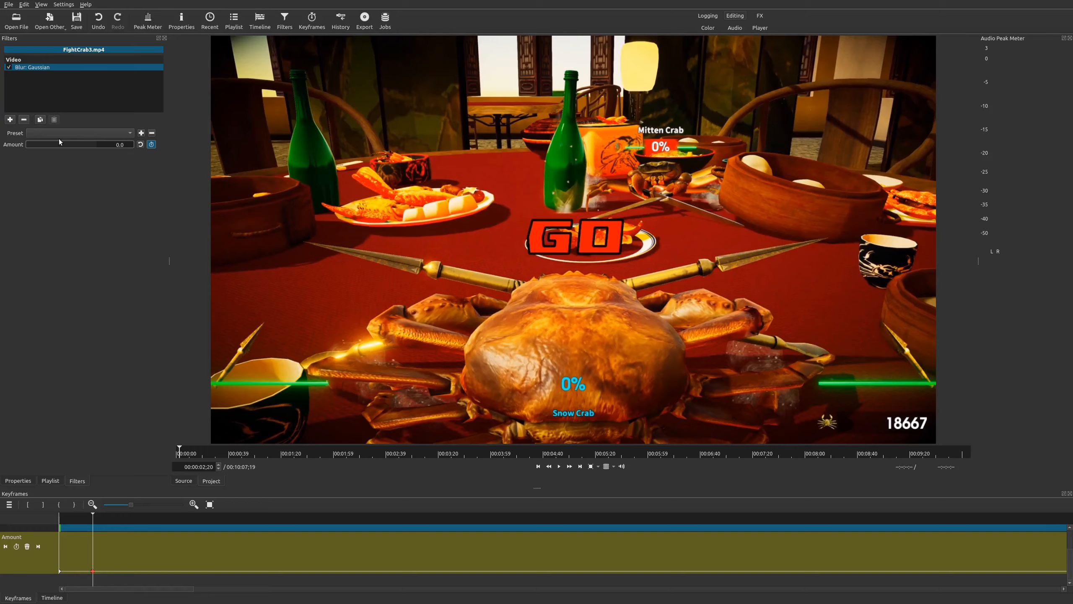
left_click_drag(27, 144, 73, 144)
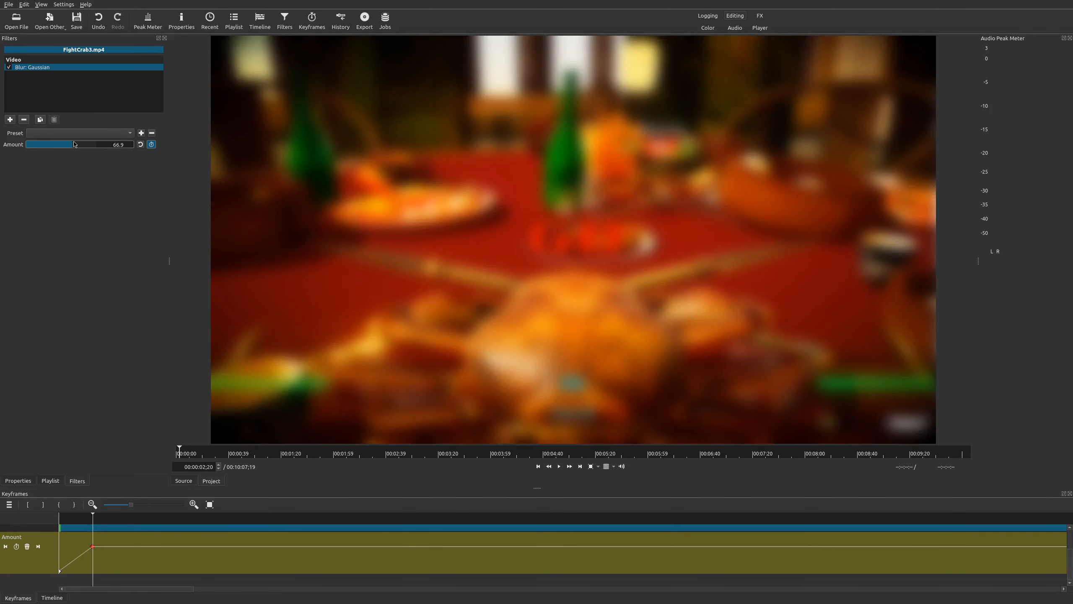
left_click_drag(73, 143, 60, 143)
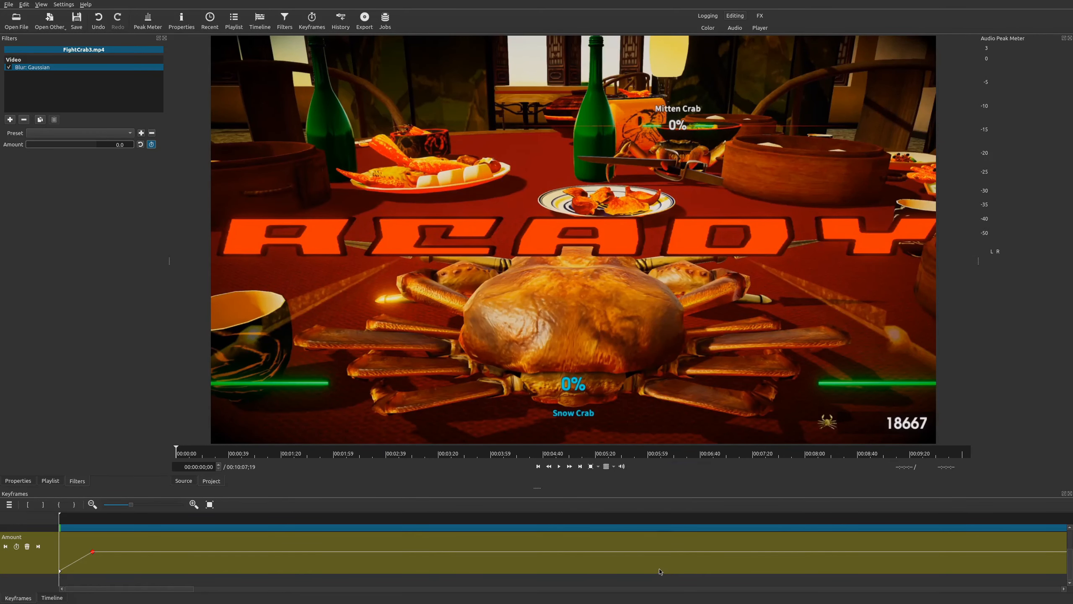
- Play back the clip to preview the blur holding at its peak and returning to 0
left_click(558, 466)
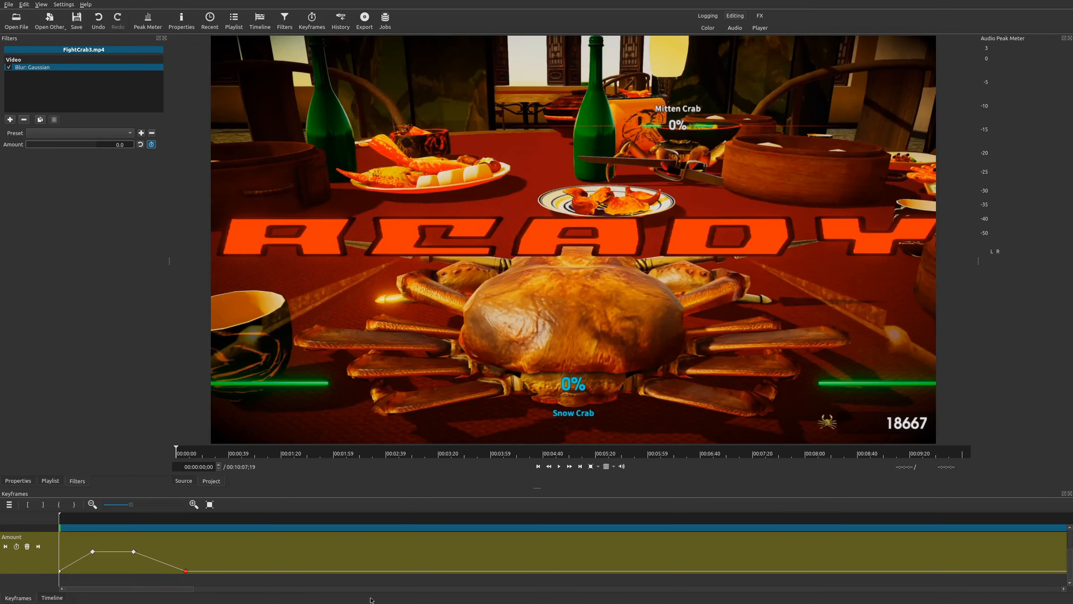
left_click(559, 466)
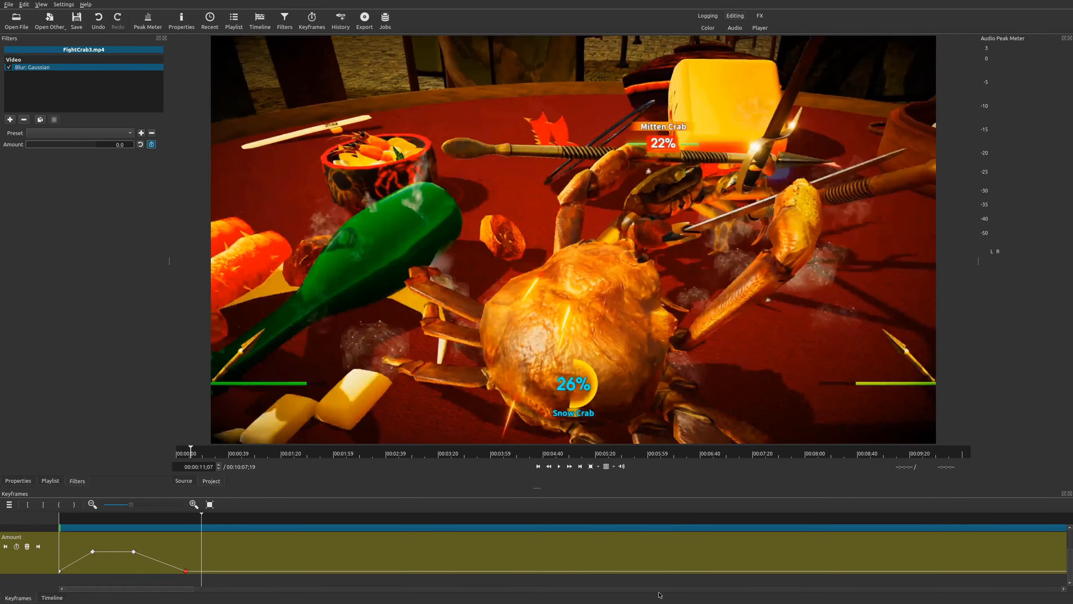
mouse_move(595, 598)
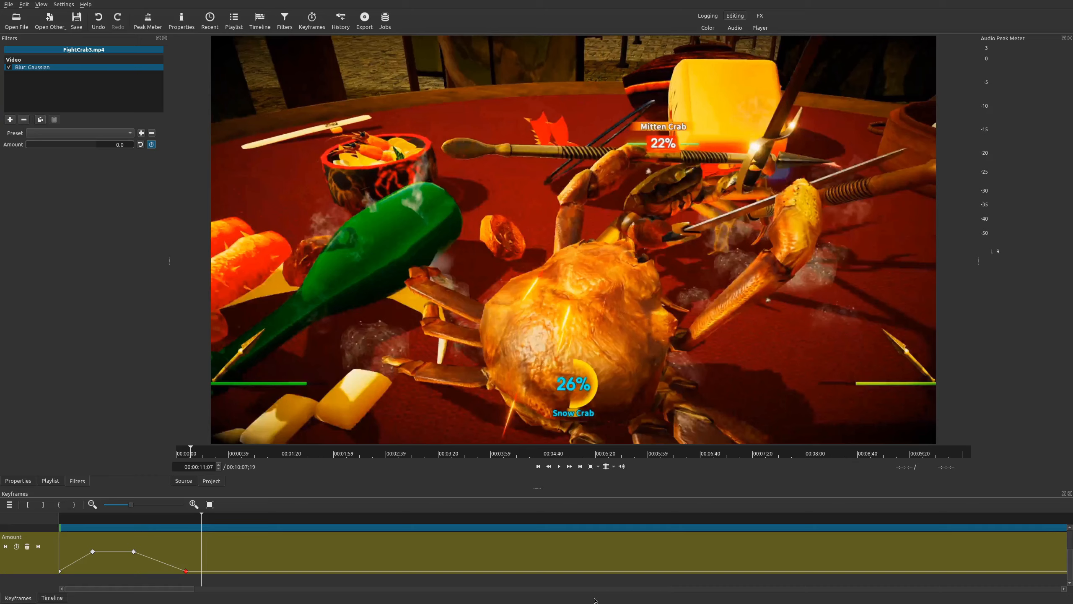